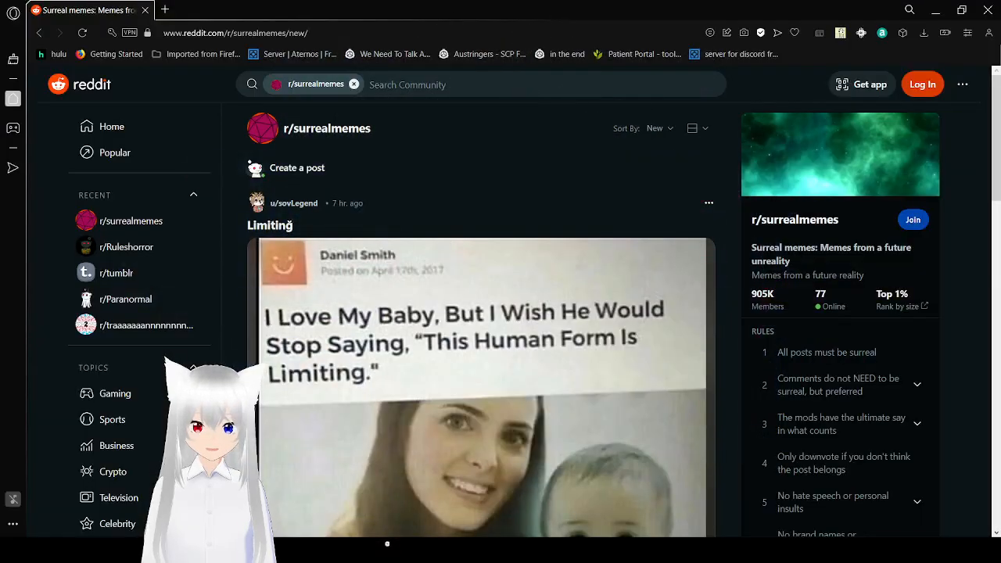
mouse_move(555, 382)
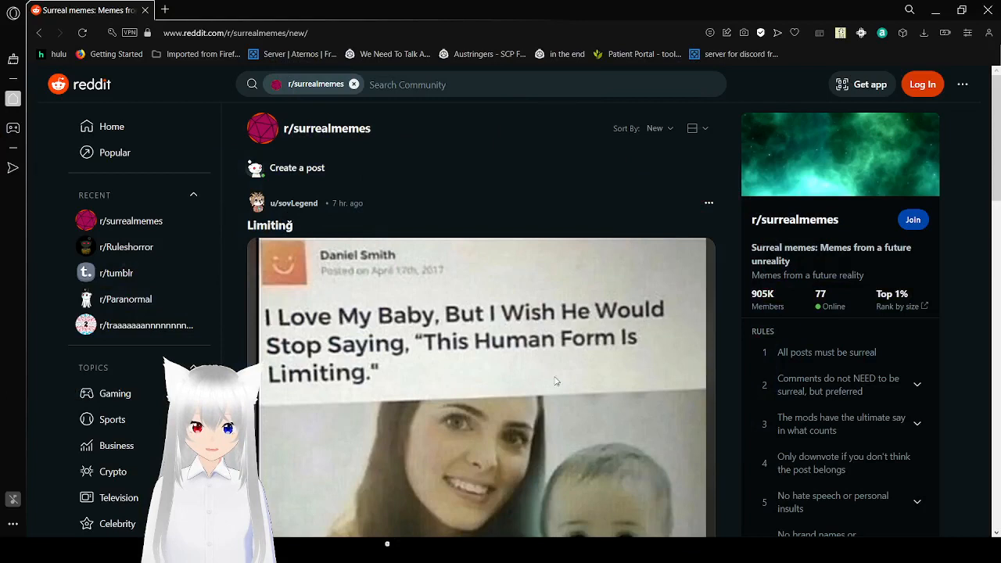
mouse_move(517, 169)
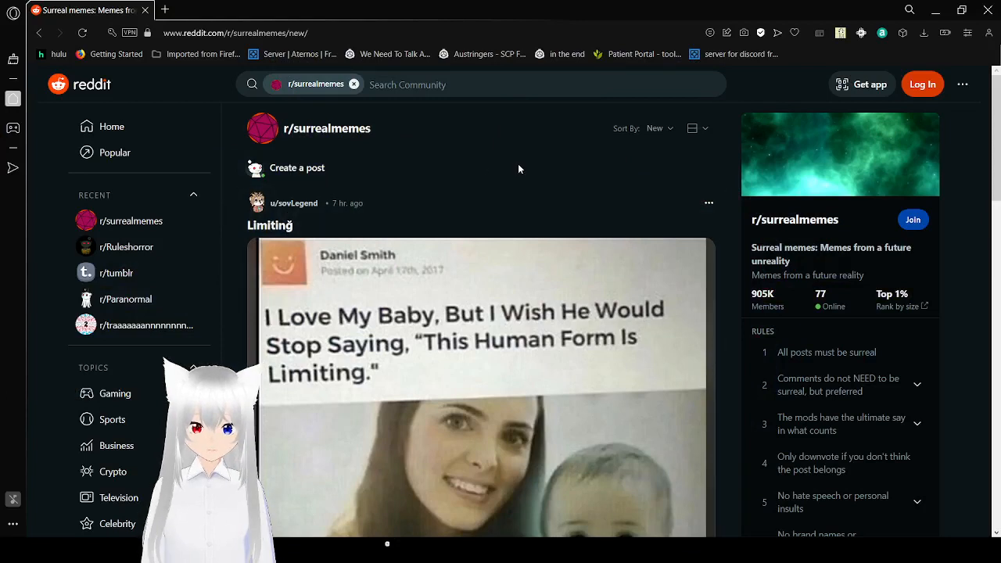
scroll("down", 3)
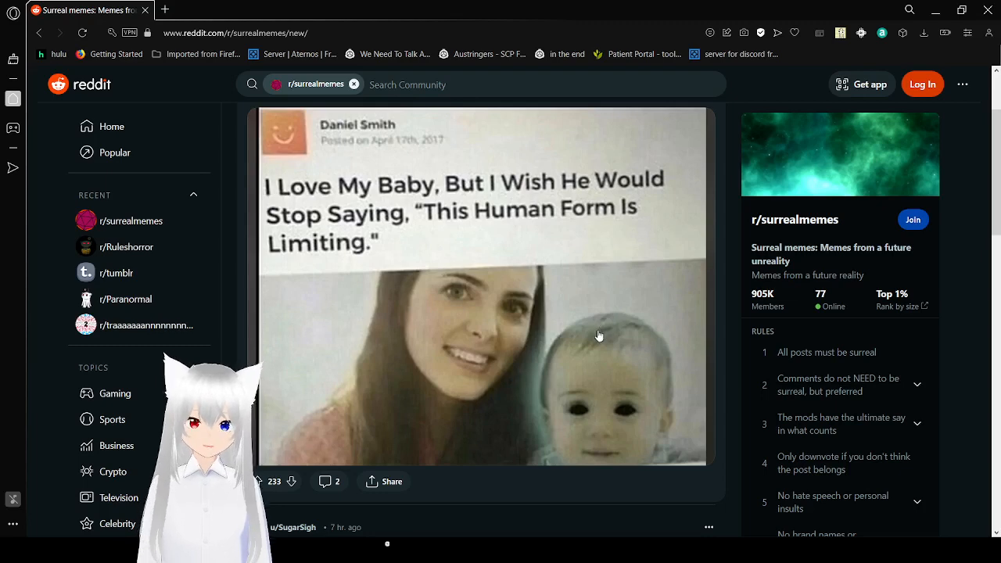
scroll("down", 3)
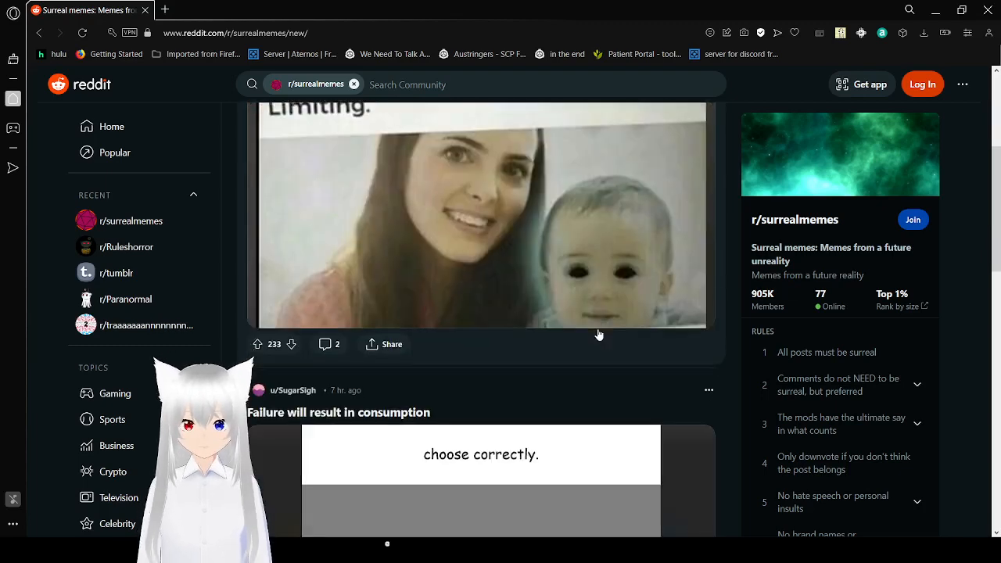
scroll("down", 3)
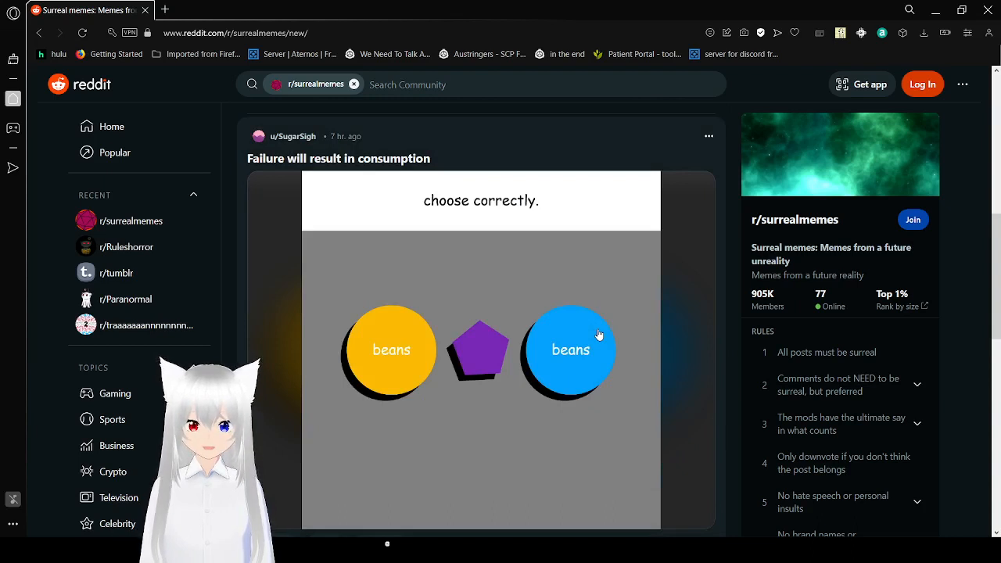
scroll("down", 3)
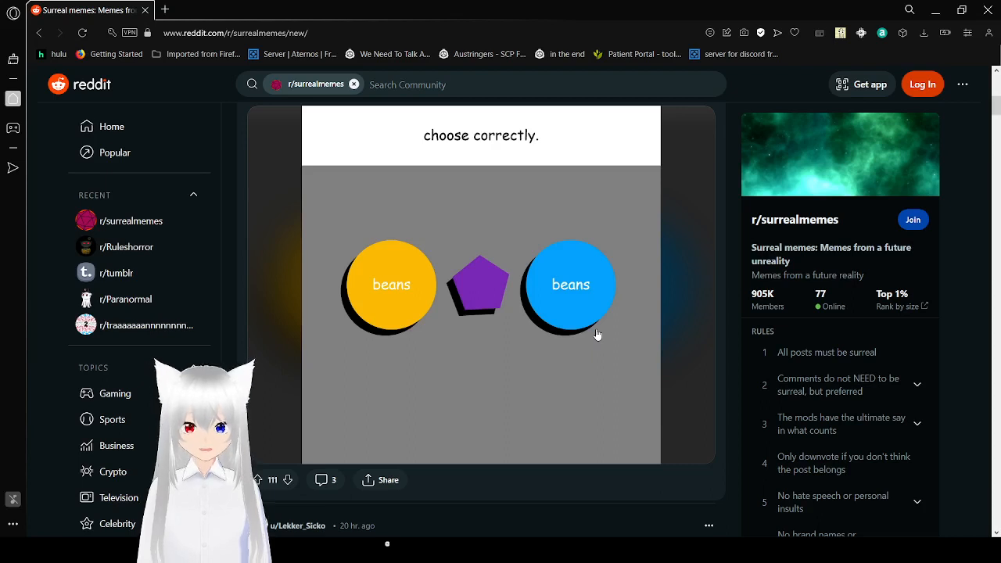
scroll("down", 3)
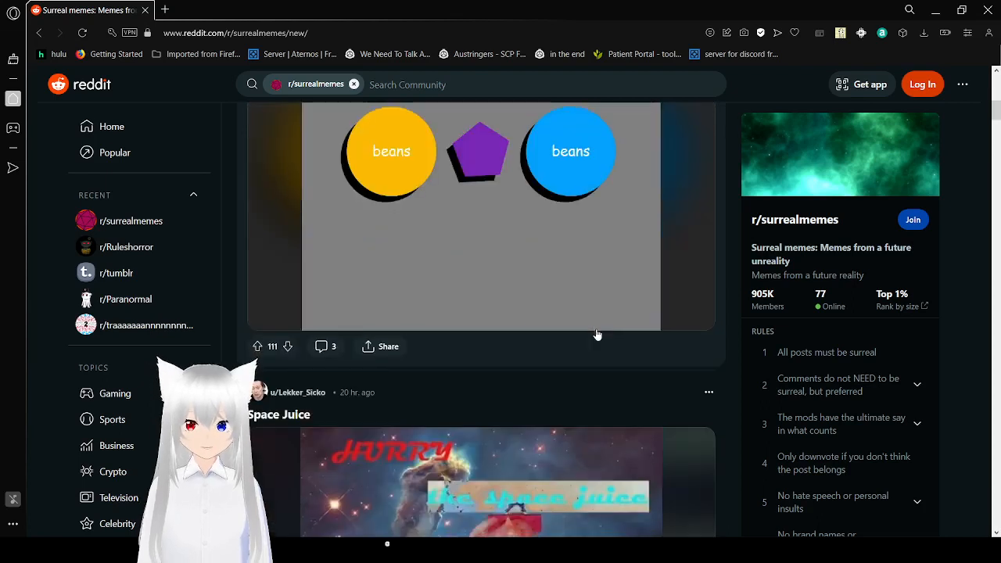
scroll("down", 3)
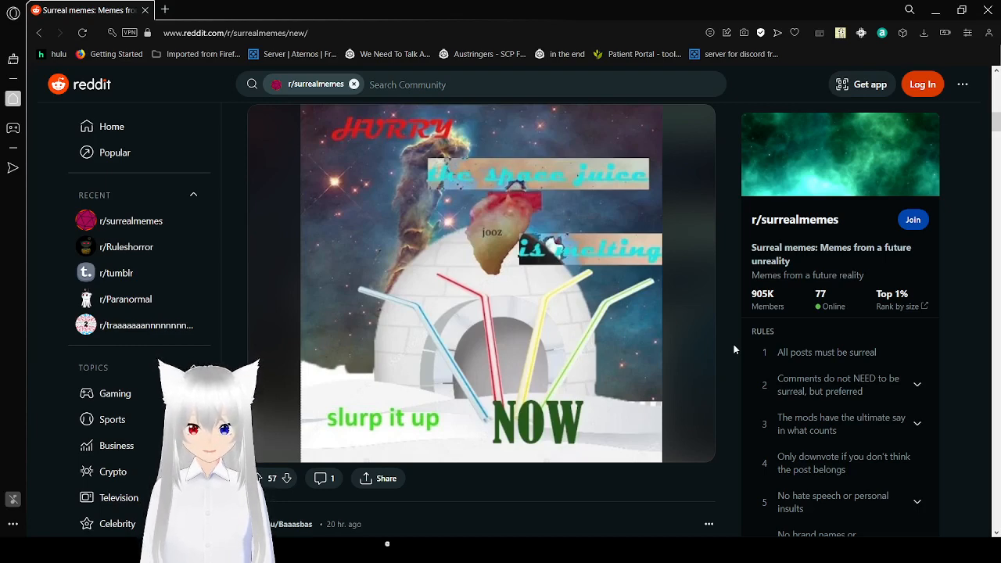
scroll("down", 3)
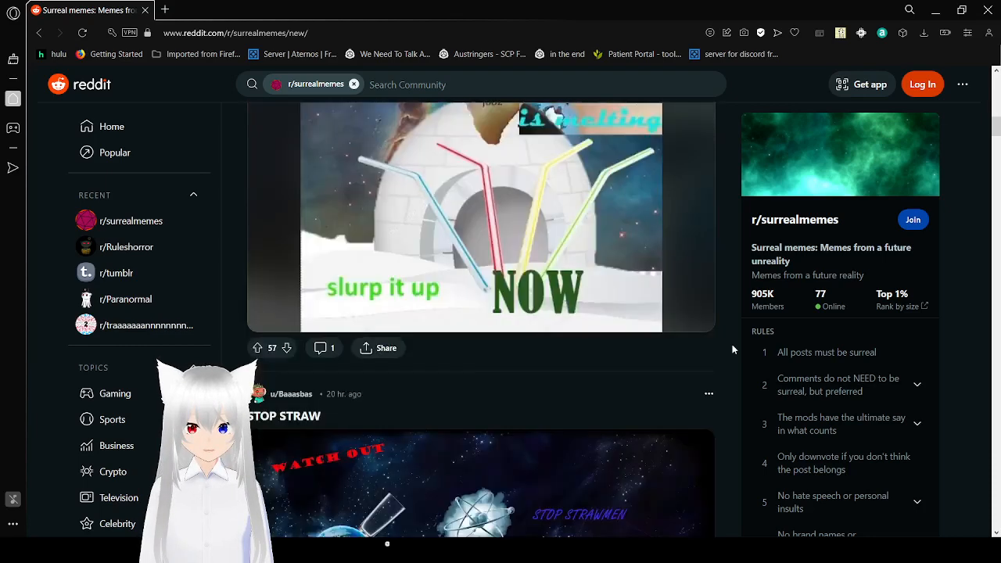
scroll("down", 3)
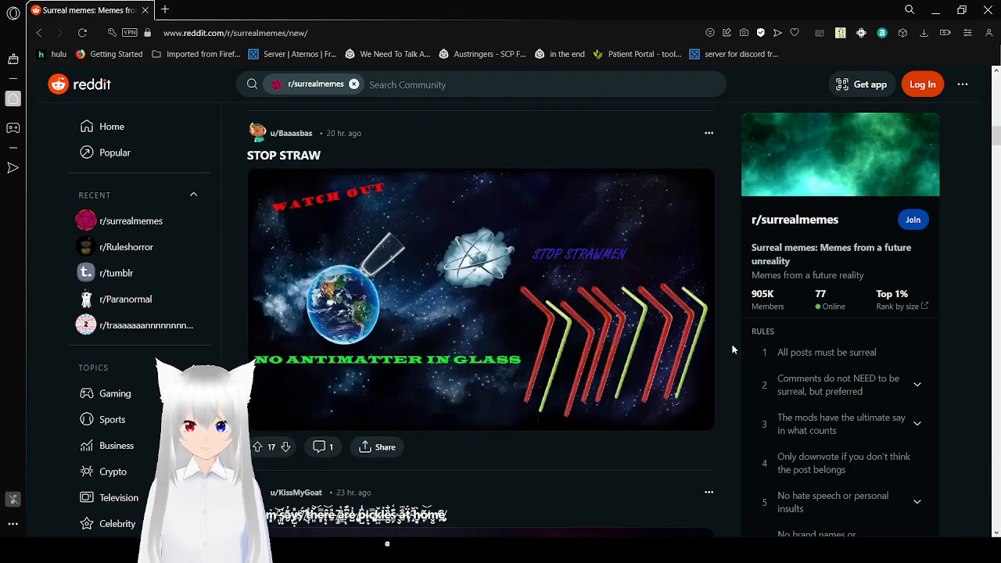
scroll("down", 3)
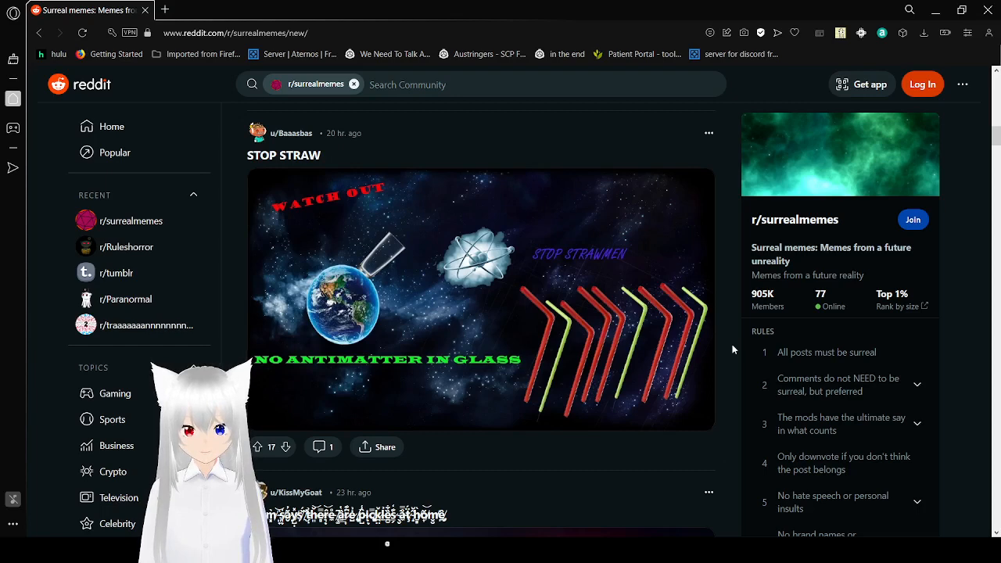
scroll("down", 3)
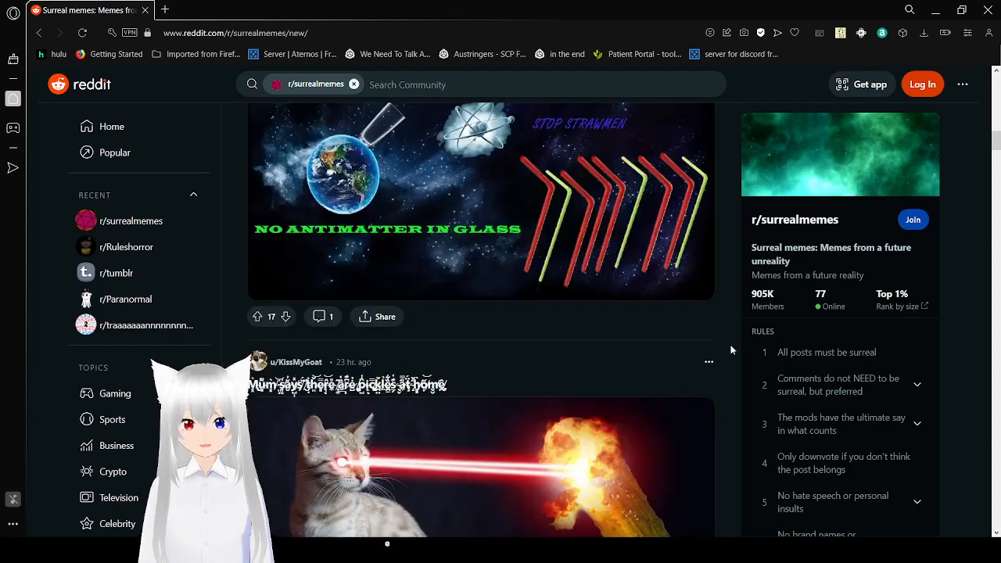
scroll("down", 3)
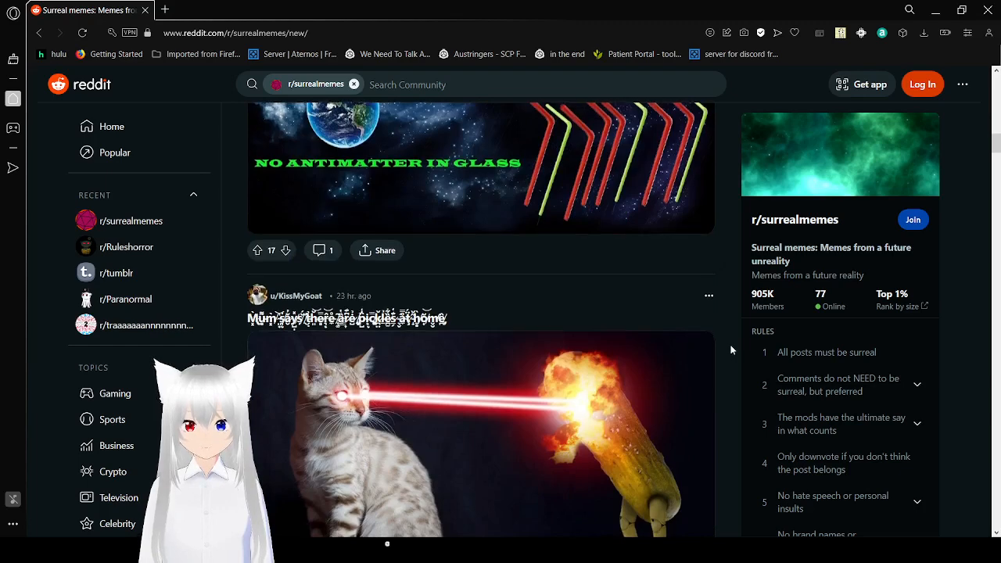
scroll("down", 3)
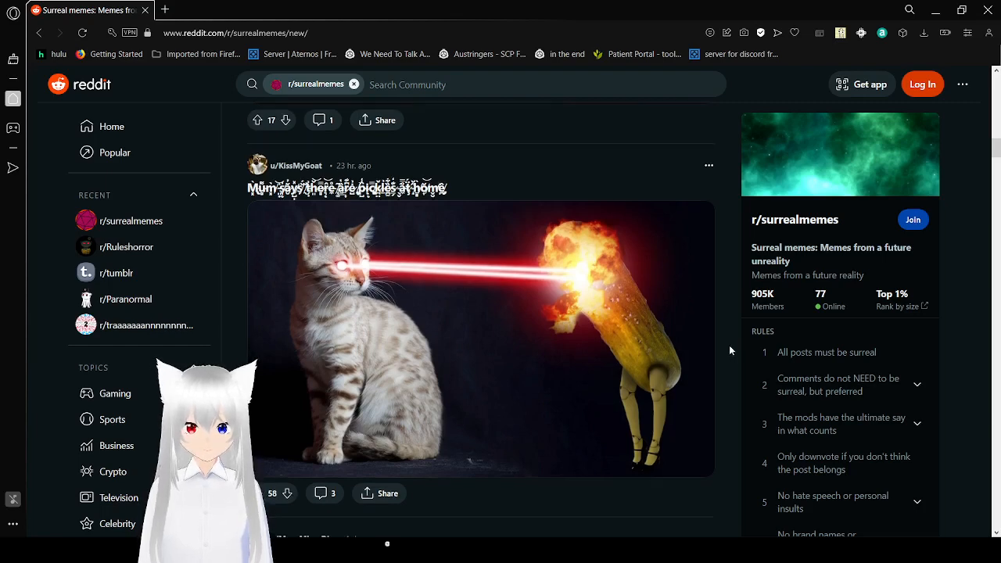
scroll("down", 3)
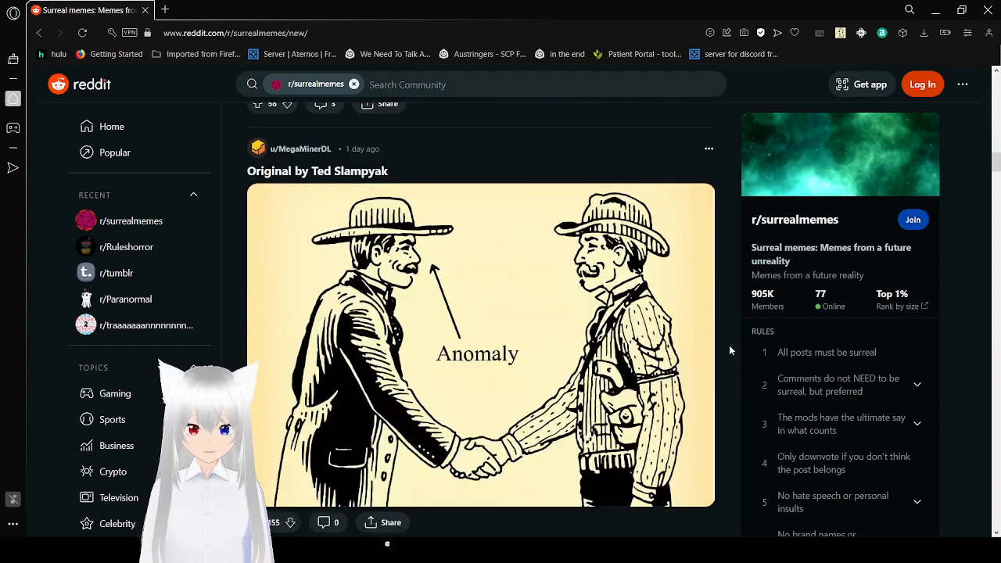
scroll("down", 3)
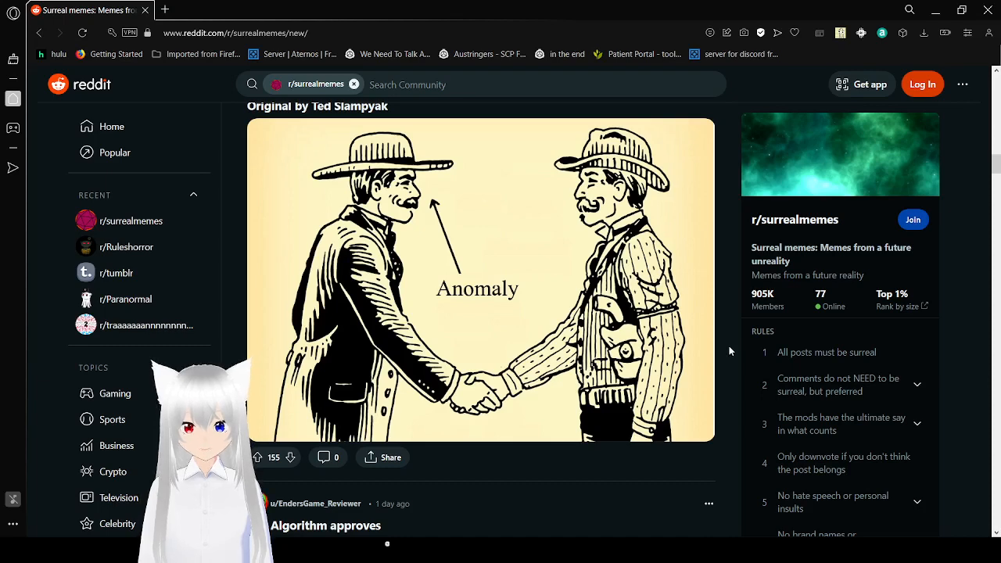
scroll("down", 3)
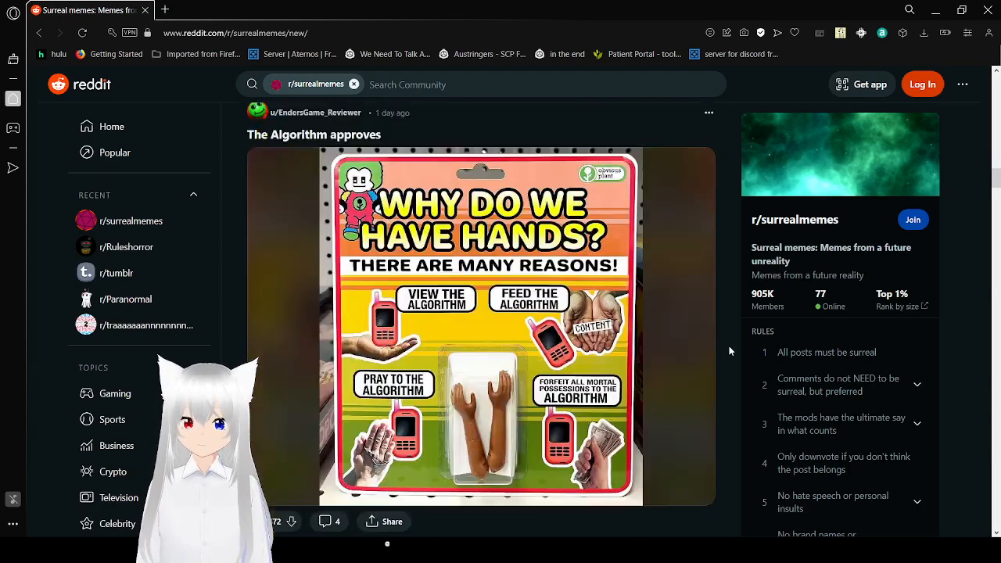
scroll("down", 3)
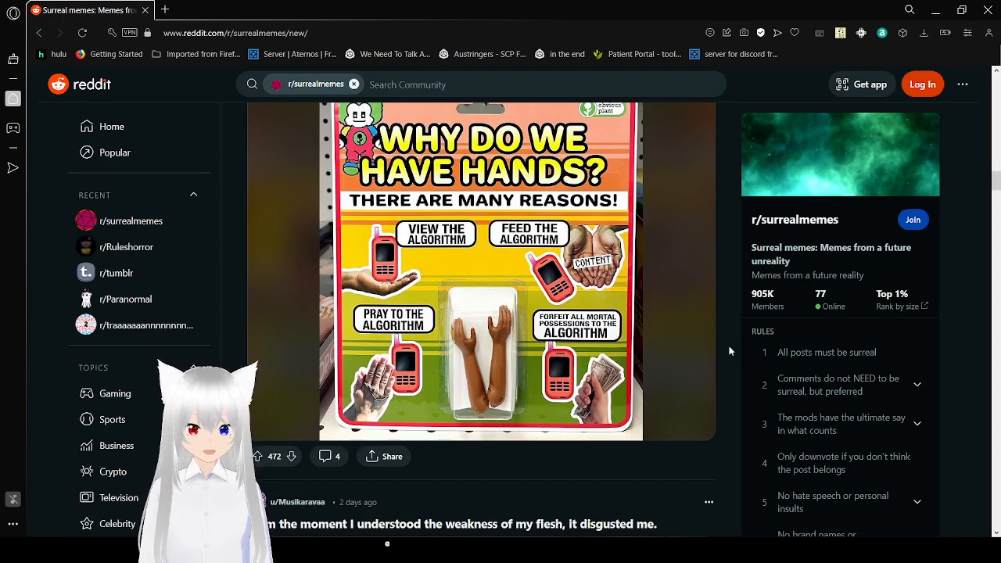
scroll("down", 3)
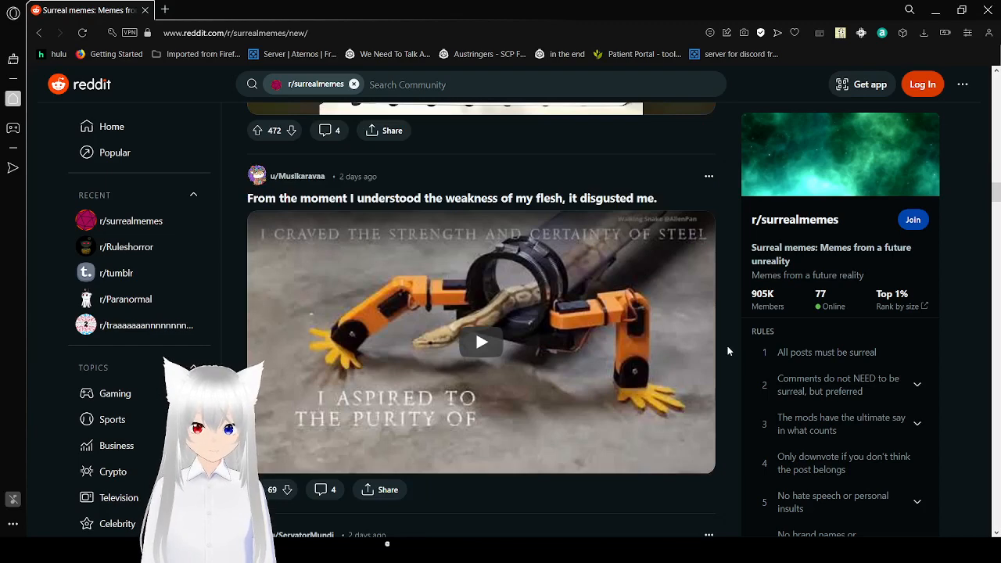
scroll("down", 3)
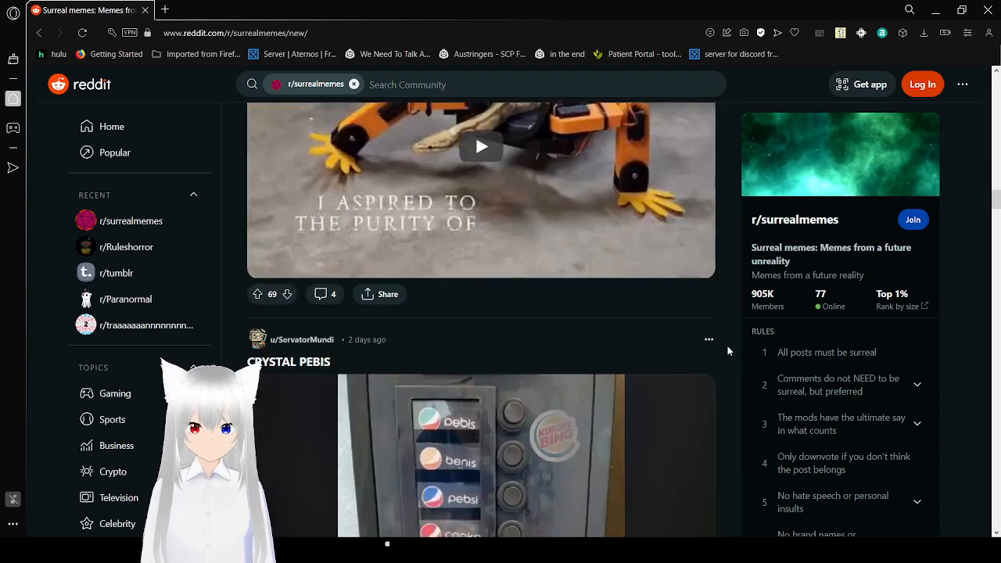
scroll("down", 3)
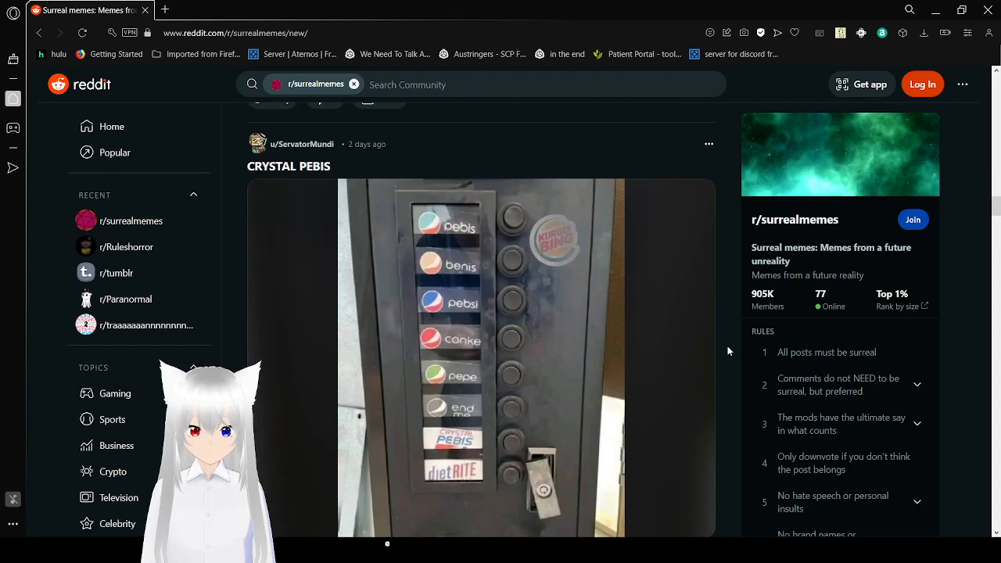
scroll("down", 3)
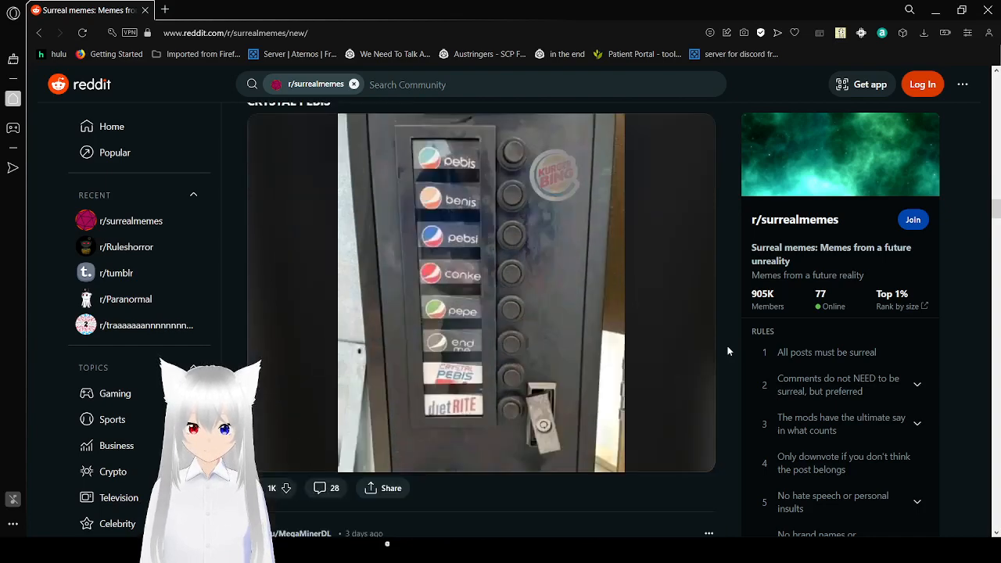
scroll("down", 3)
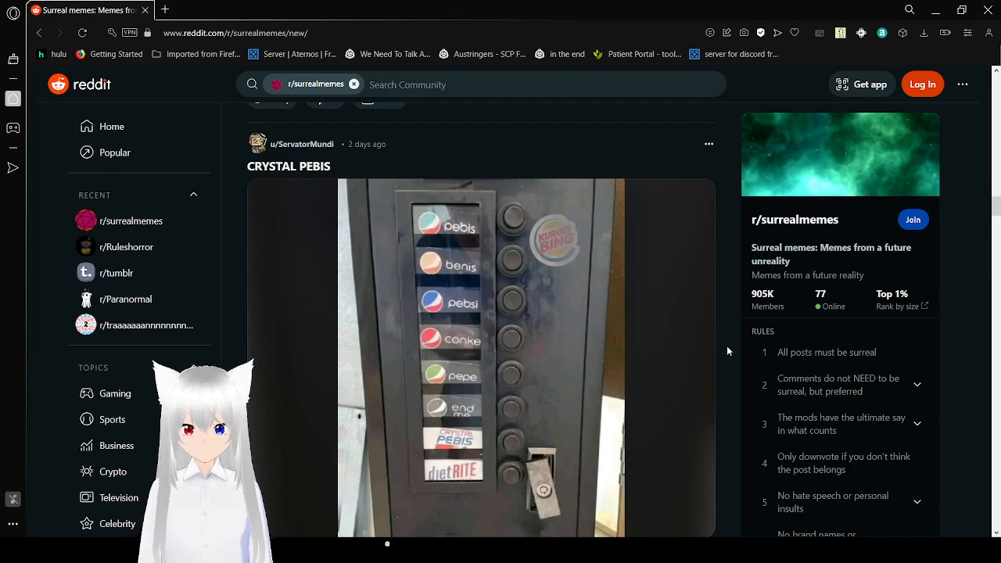
scroll("down", 3)
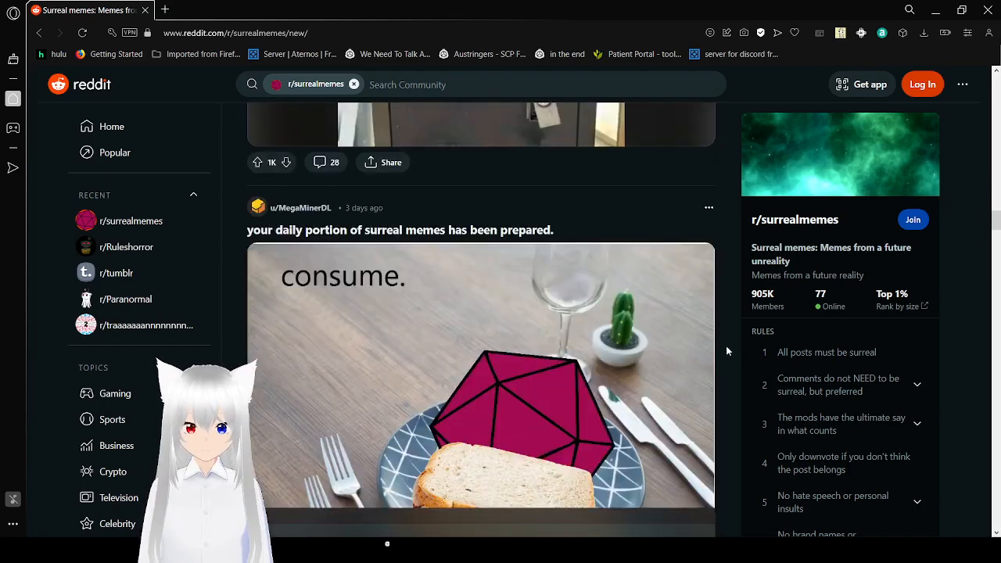
scroll("down", 3)
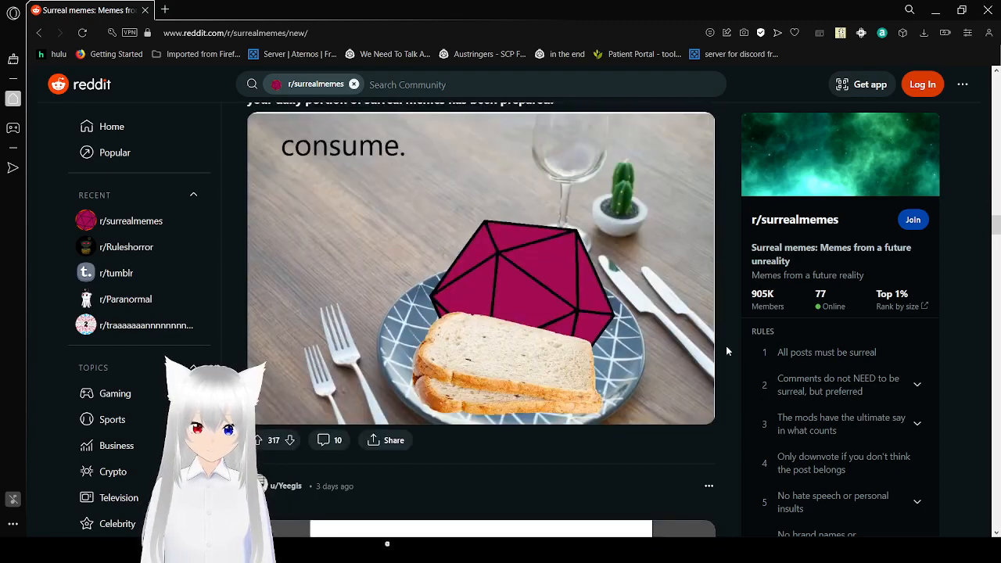
scroll("down", 3)
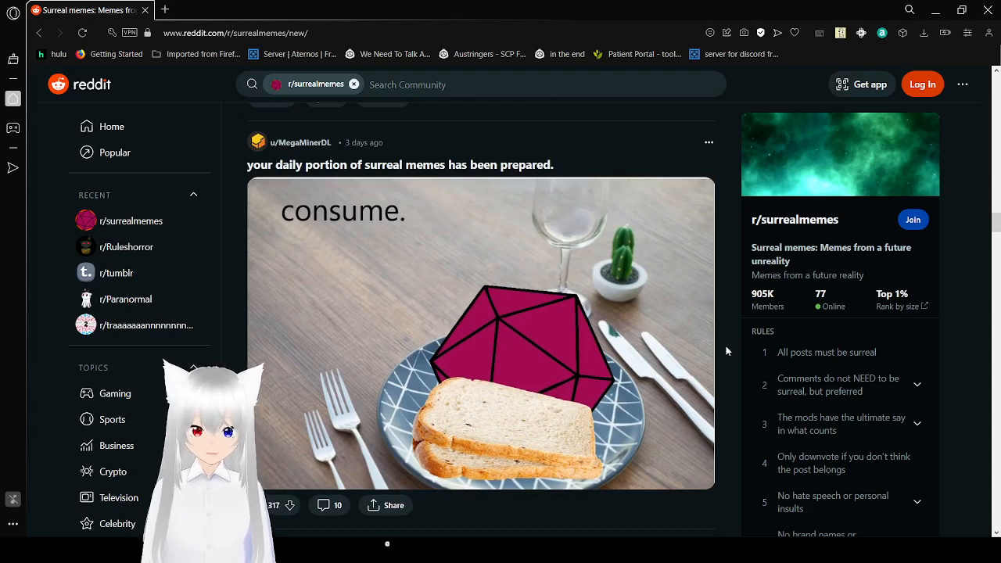
scroll("down", 3)
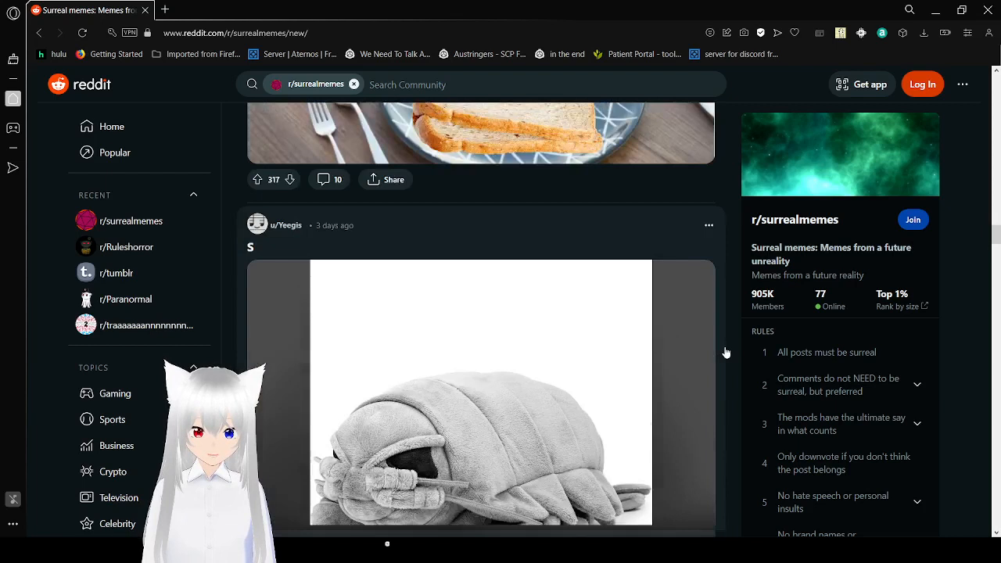
scroll("down", 3)
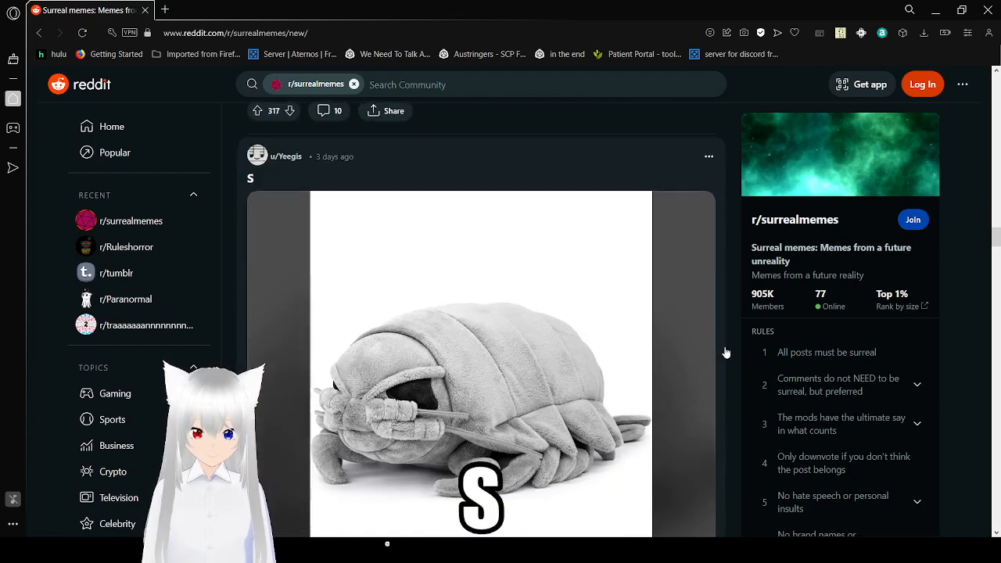
scroll("down", 3)
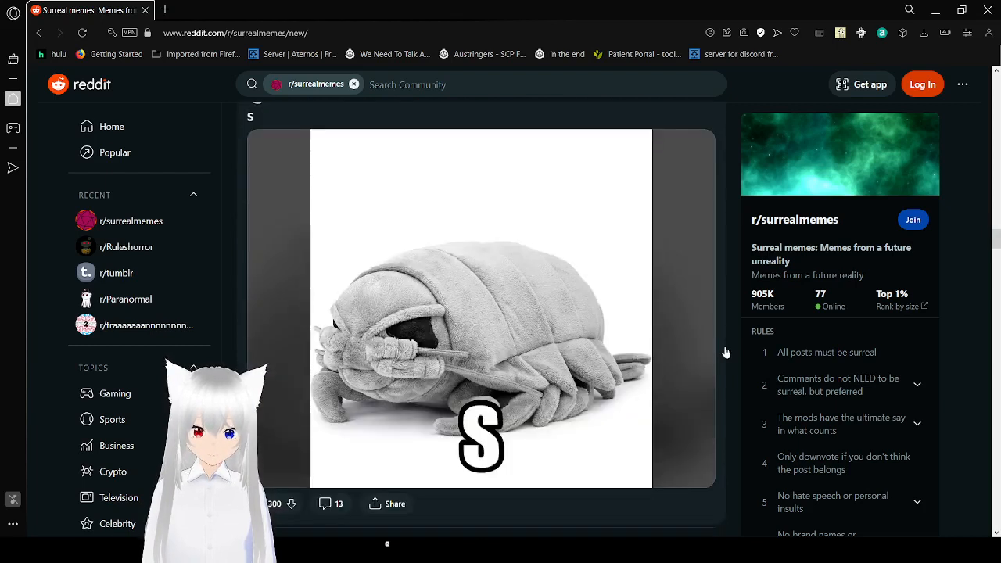
scroll("down", 3)
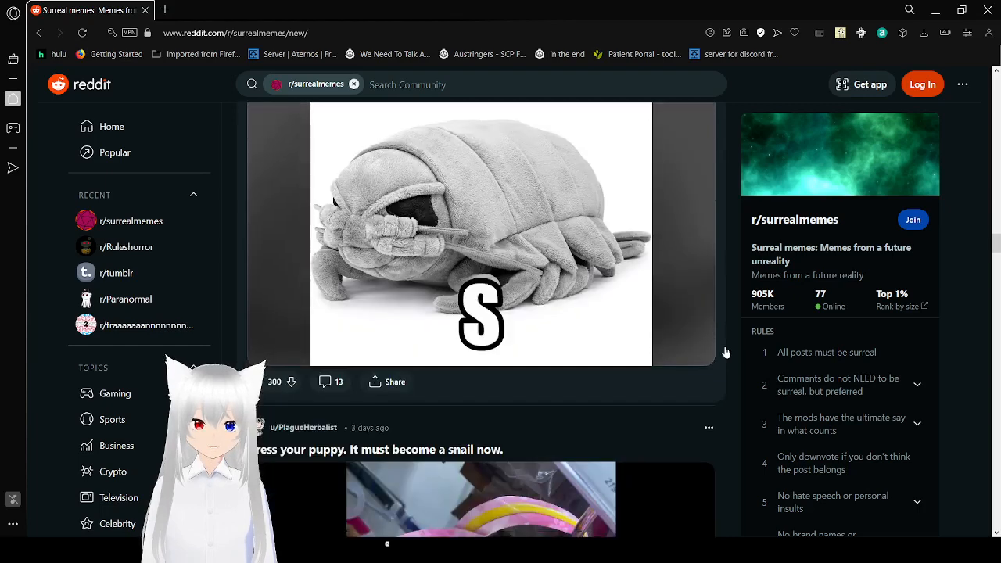
scroll("down", 3)
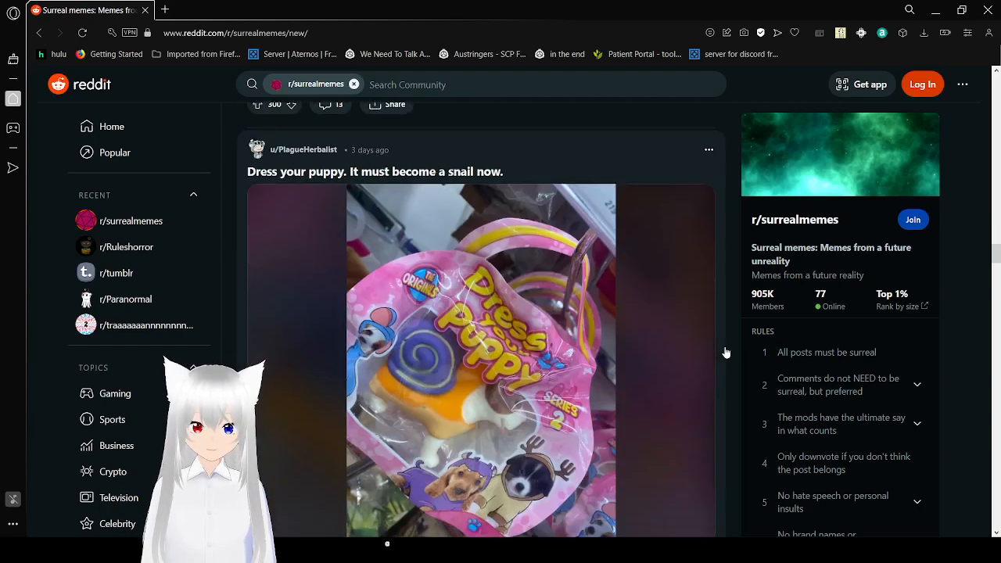
scroll("down", 3)
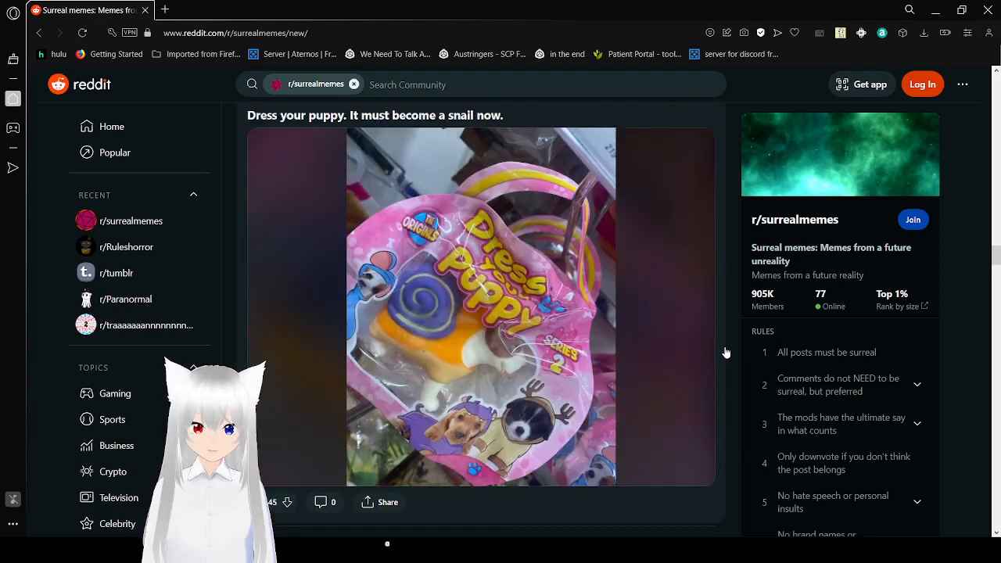
scroll("down", 3)
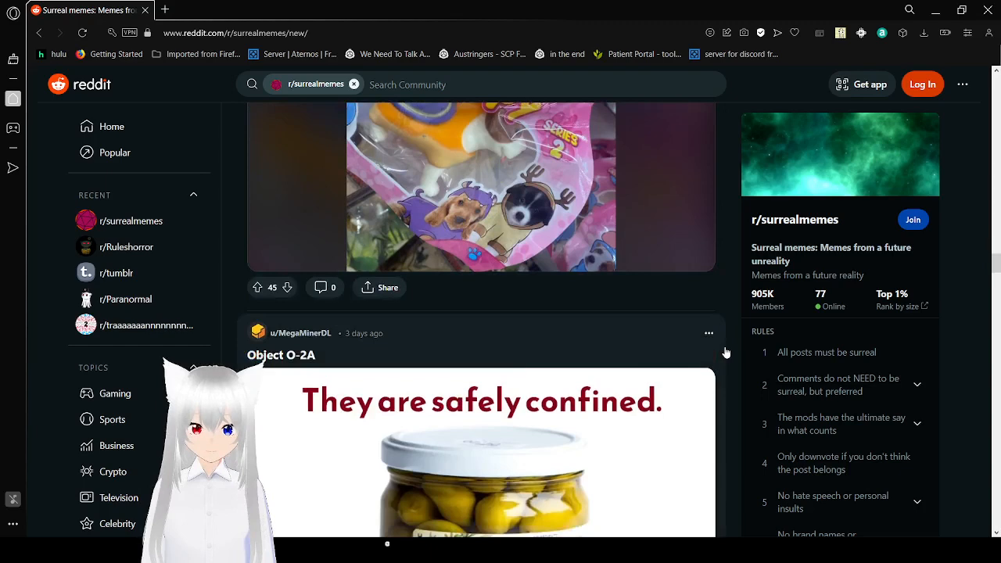
scroll("down", 3)
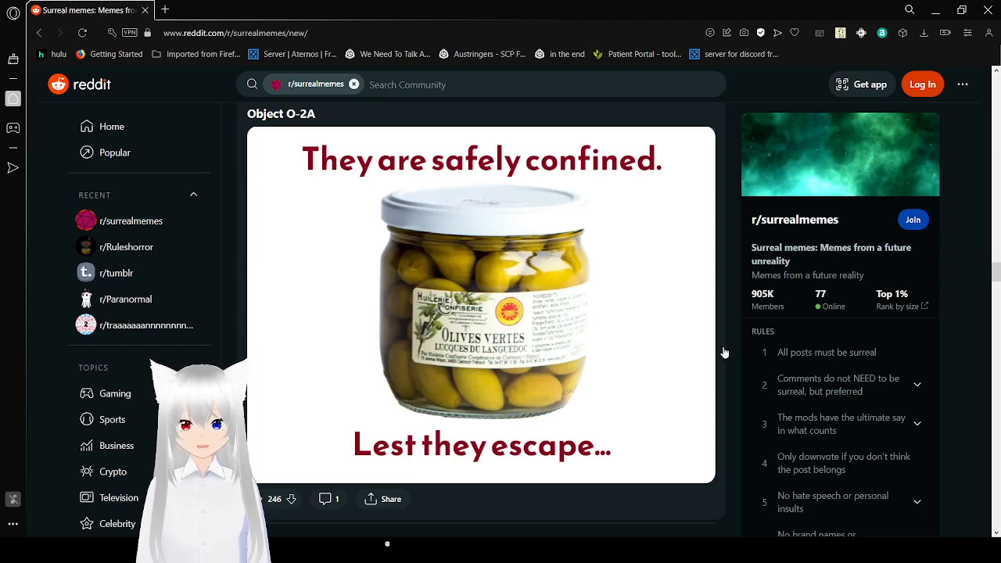
scroll("down", 3)
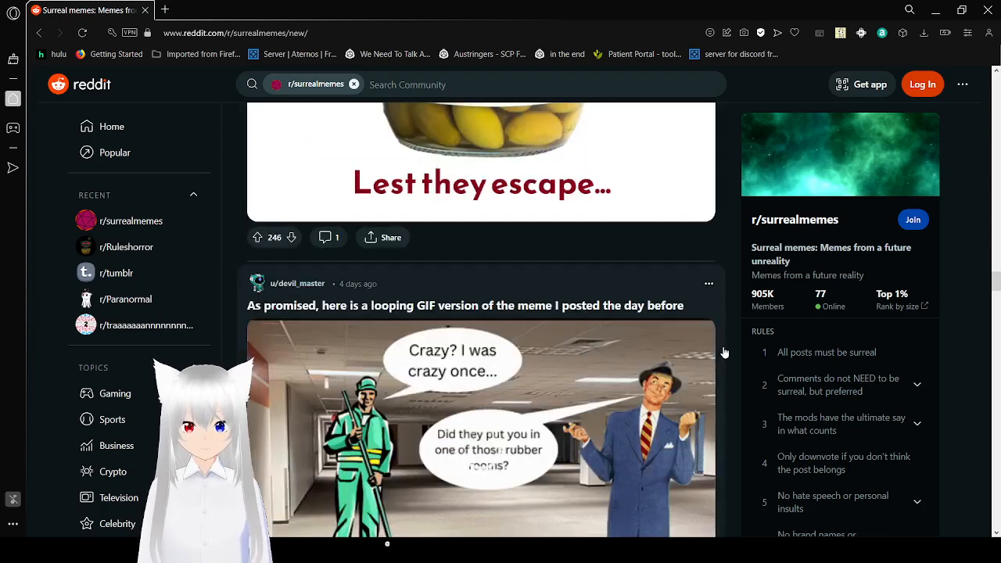
scroll("down", 3)
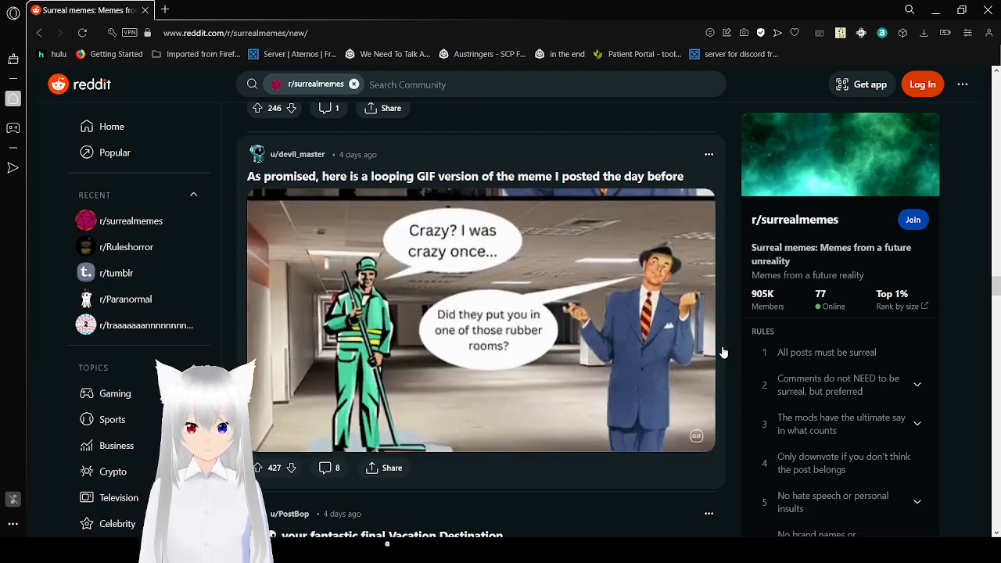
scroll("down", 3)
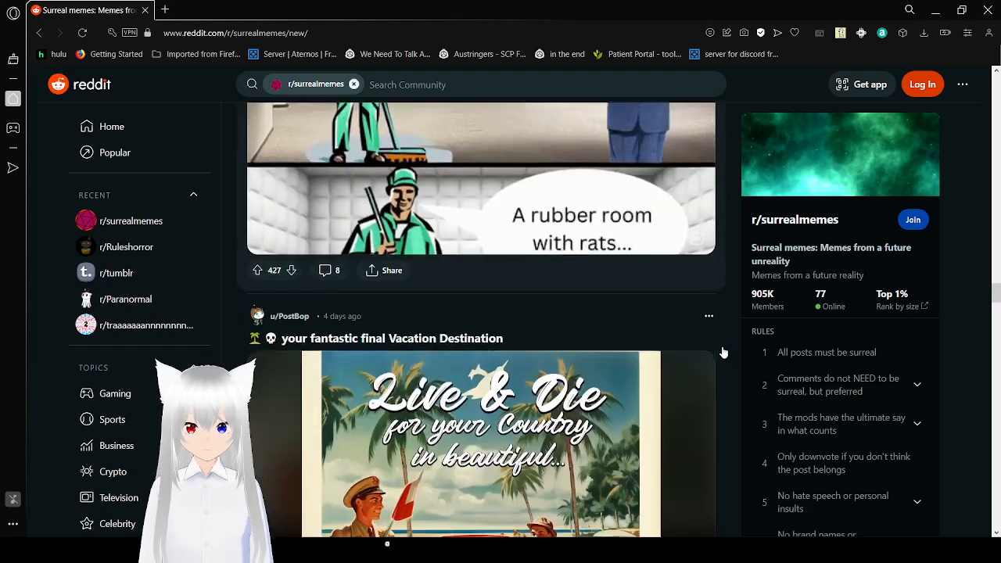
scroll("down", 3)
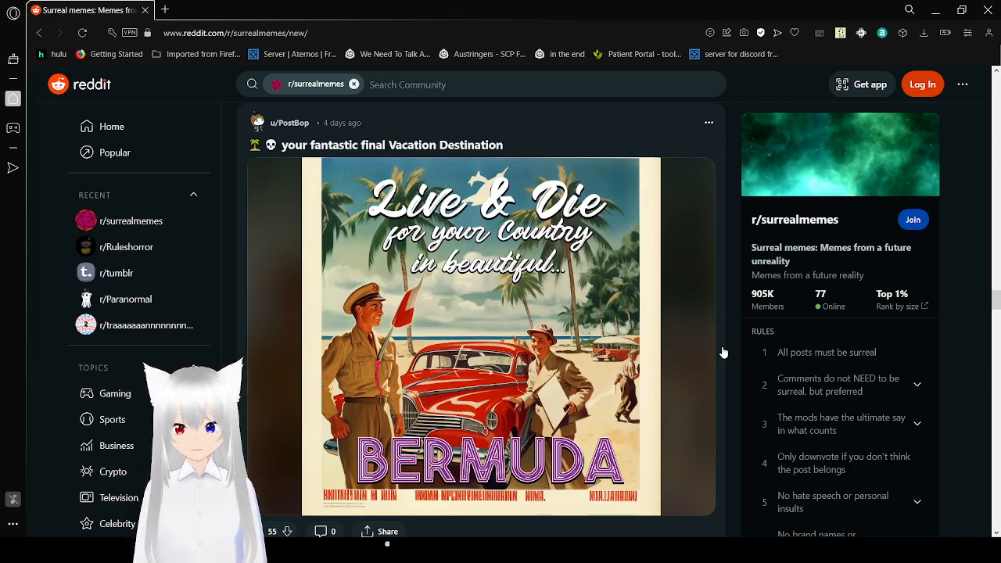
scroll("down", 3)
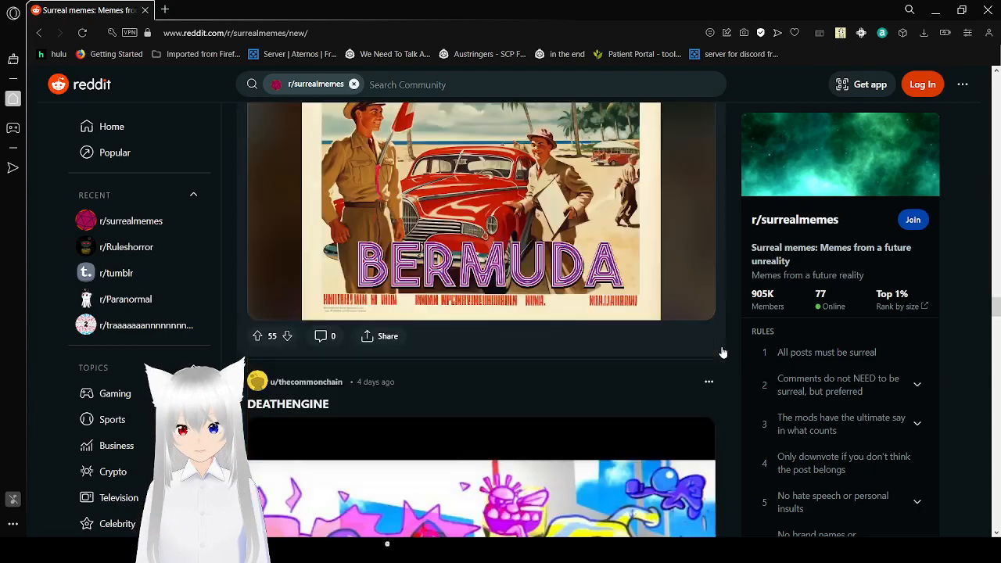
scroll("down", 3)
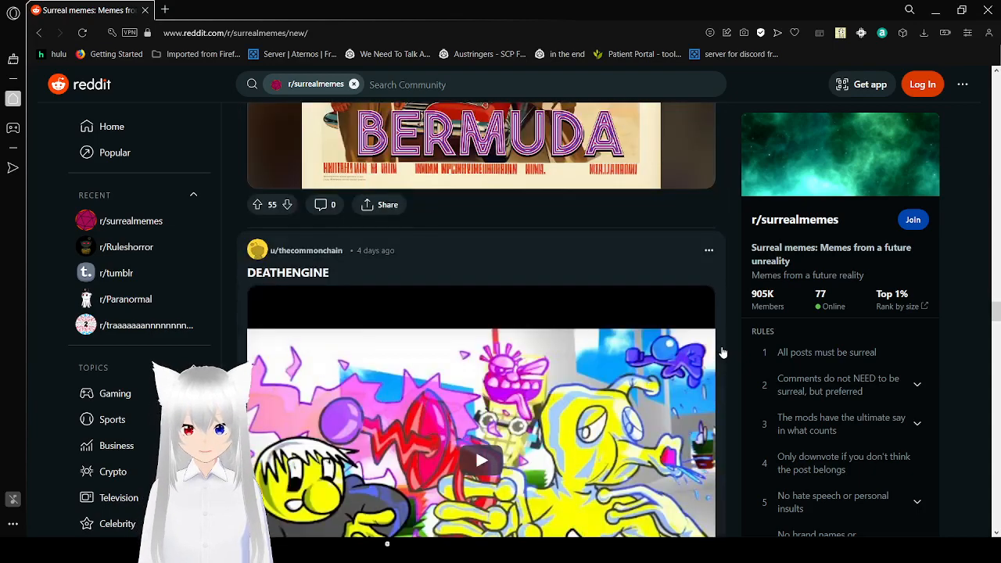
scroll("down", 3)
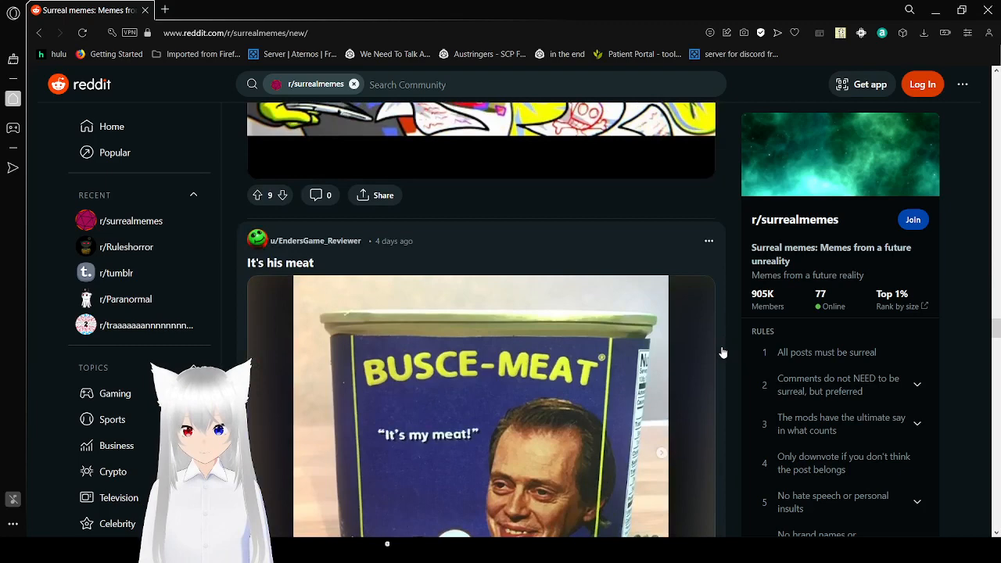
scroll("down", 3)
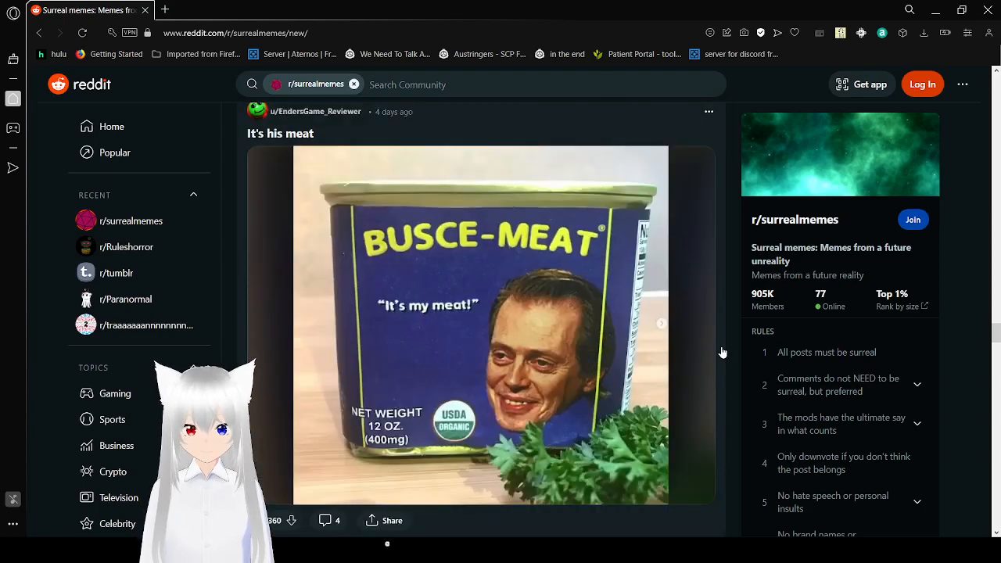
scroll("down", 3)
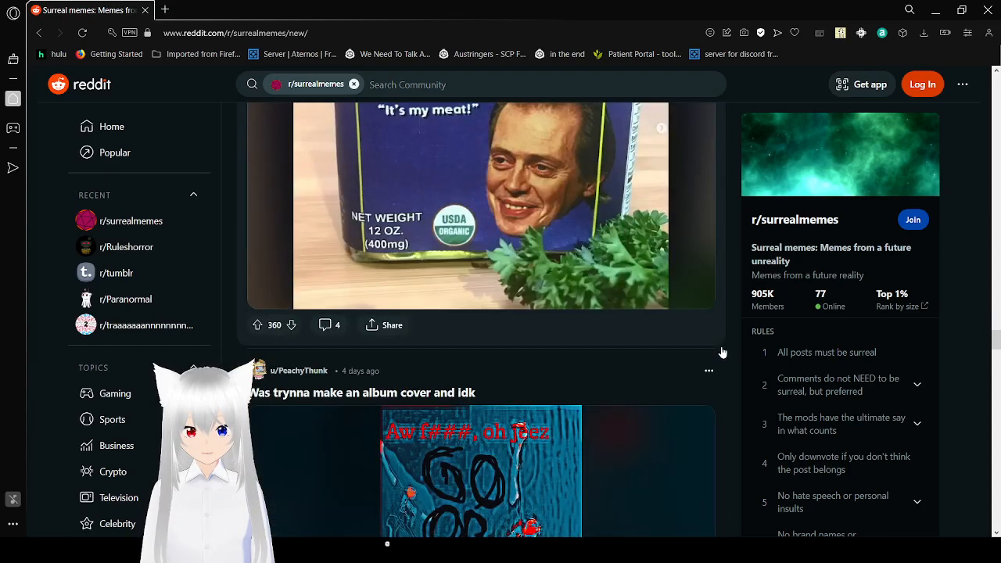
scroll("down", 3)
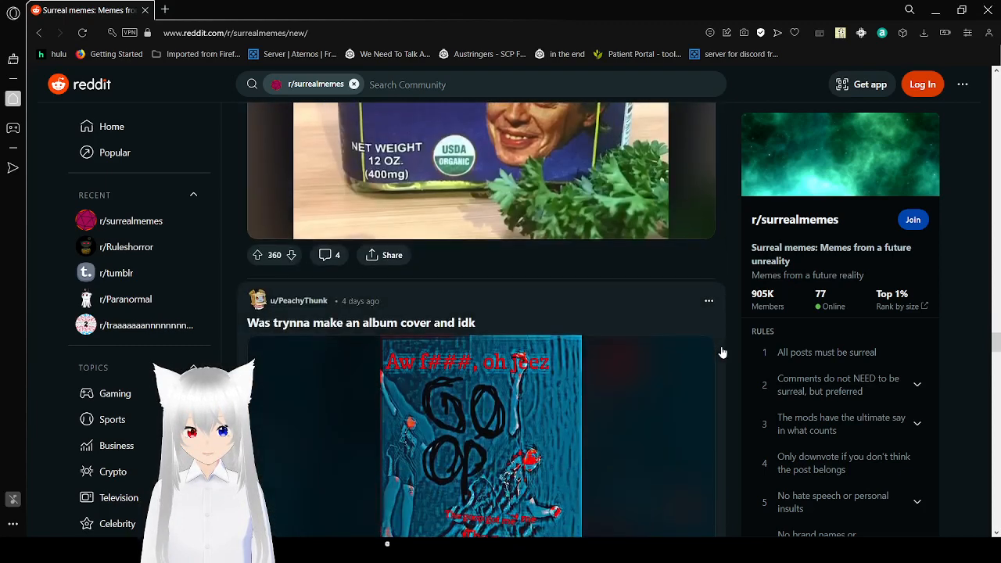
scroll("down", 3)
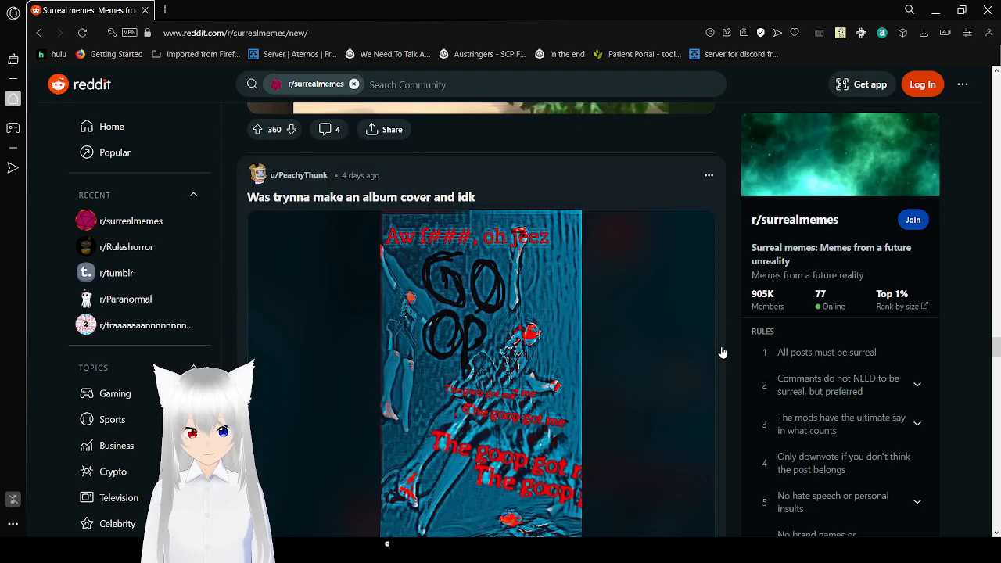
scroll("down", 3)
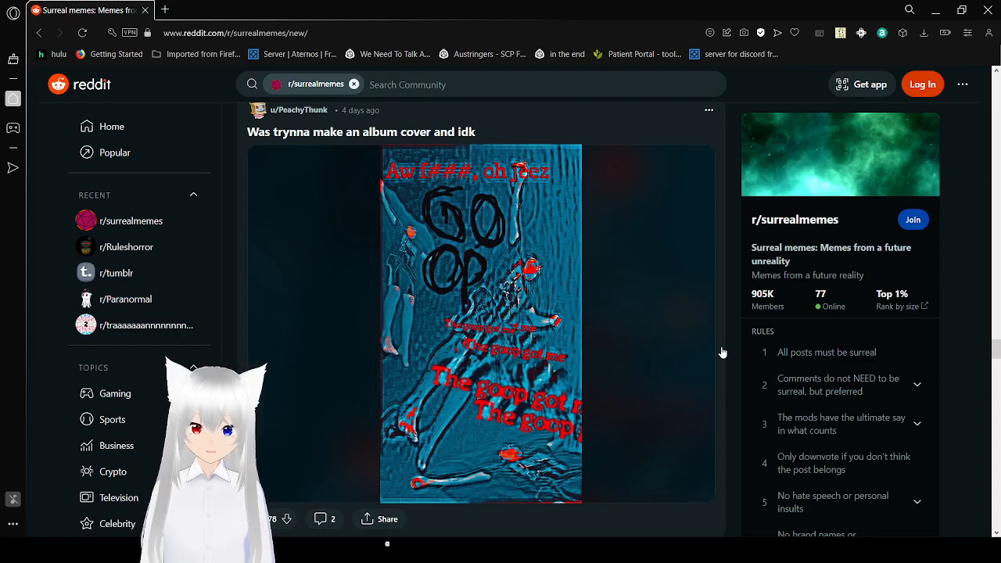
scroll("down", 3)
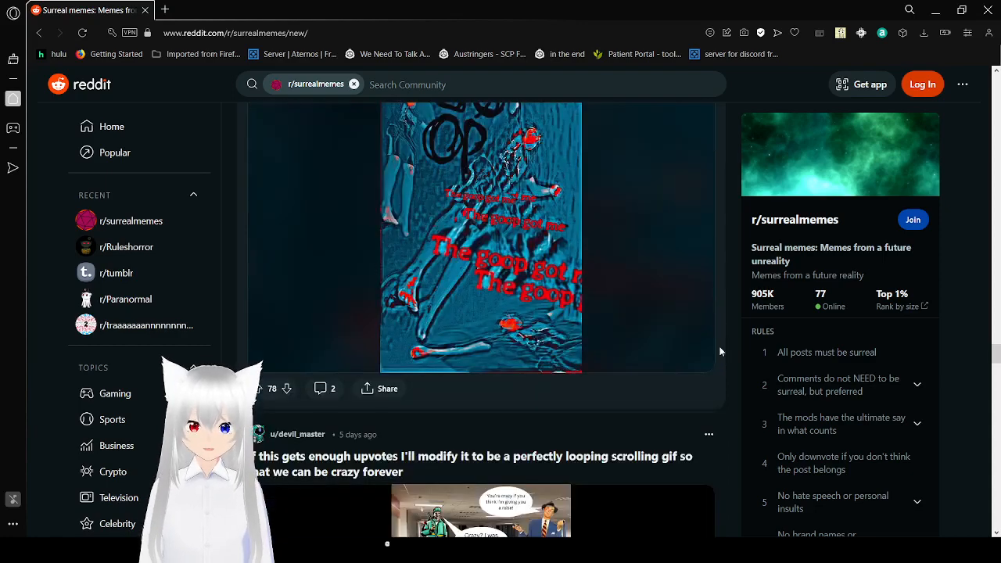
scroll("down", 3)
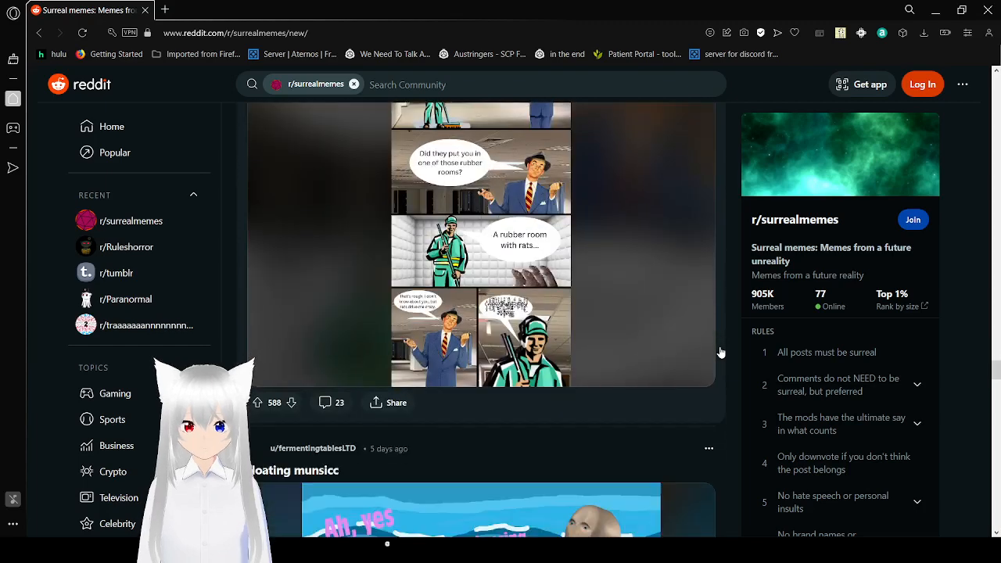
scroll("down", 3)
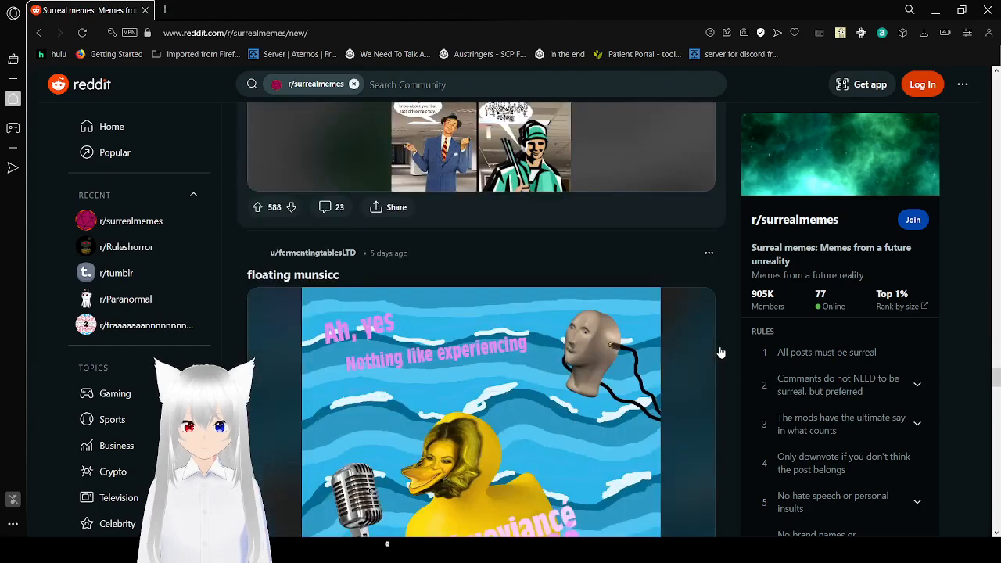
scroll("down", 3)
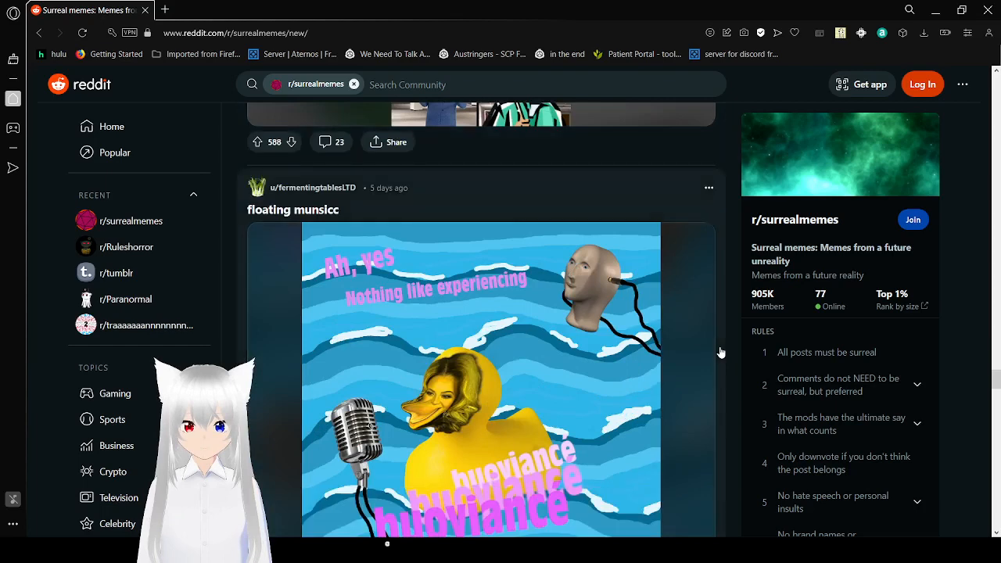
scroll("down", 3)
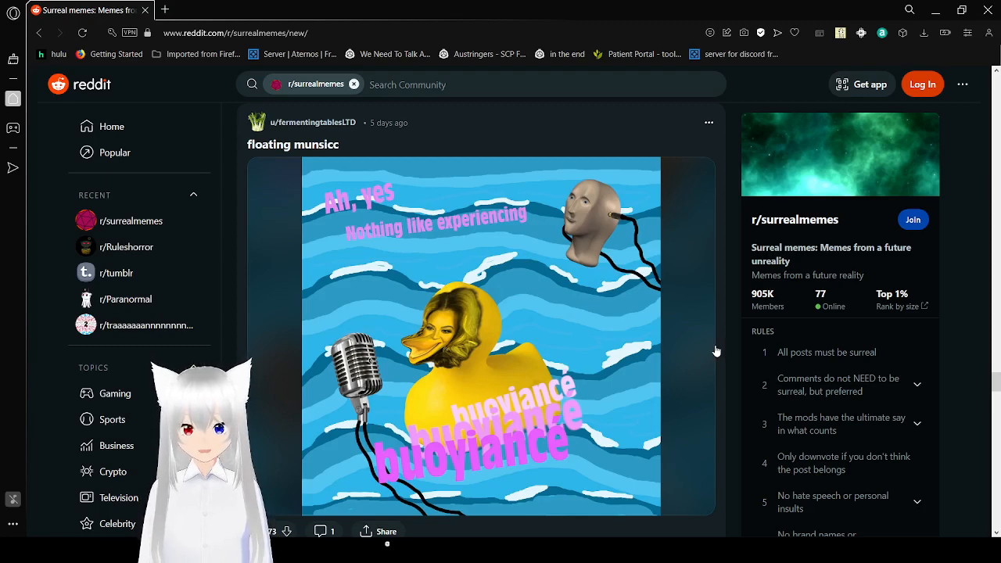
scroll("down", 3)
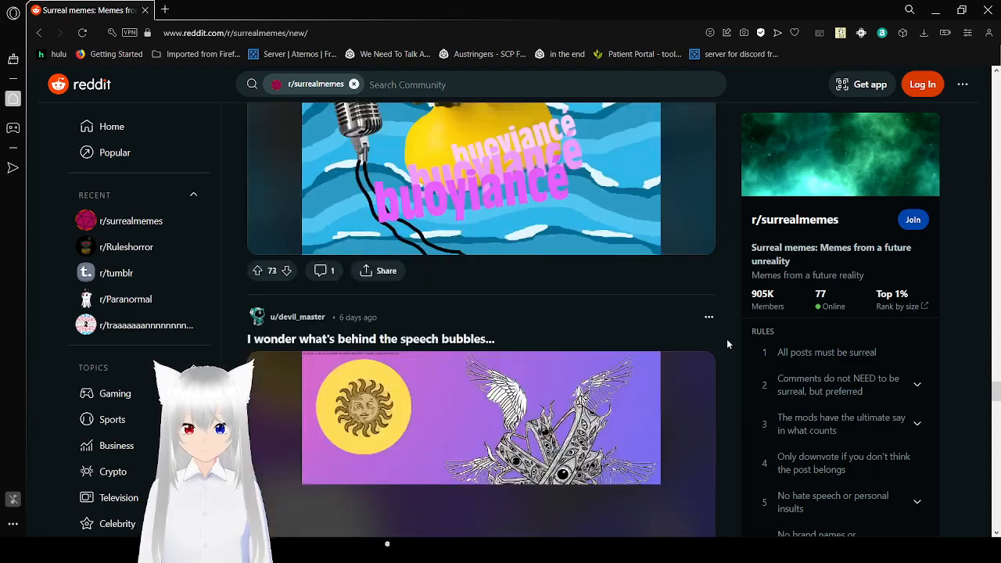
scroll("down", 3)
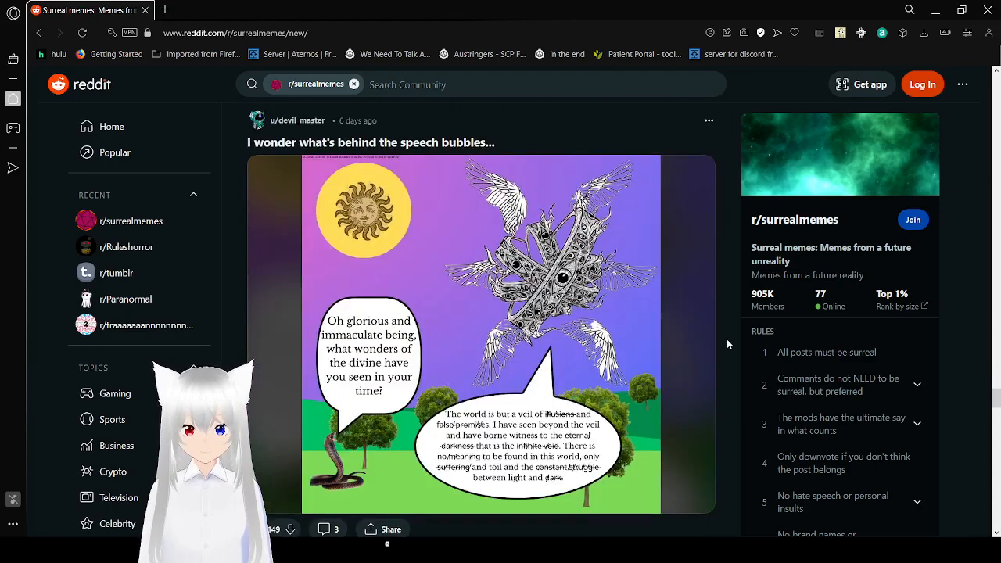
scroll("down", 3)
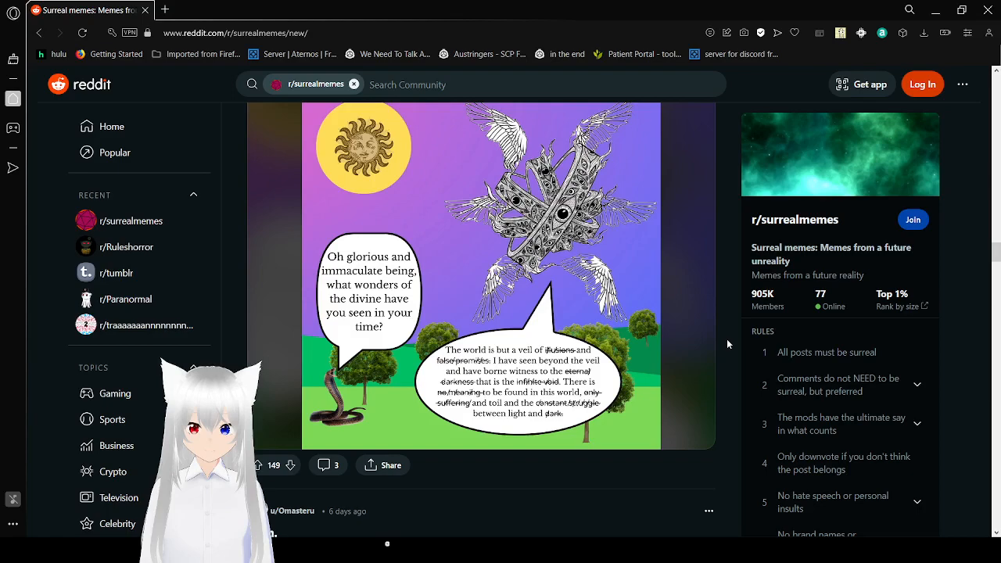
scroll("down", 3)
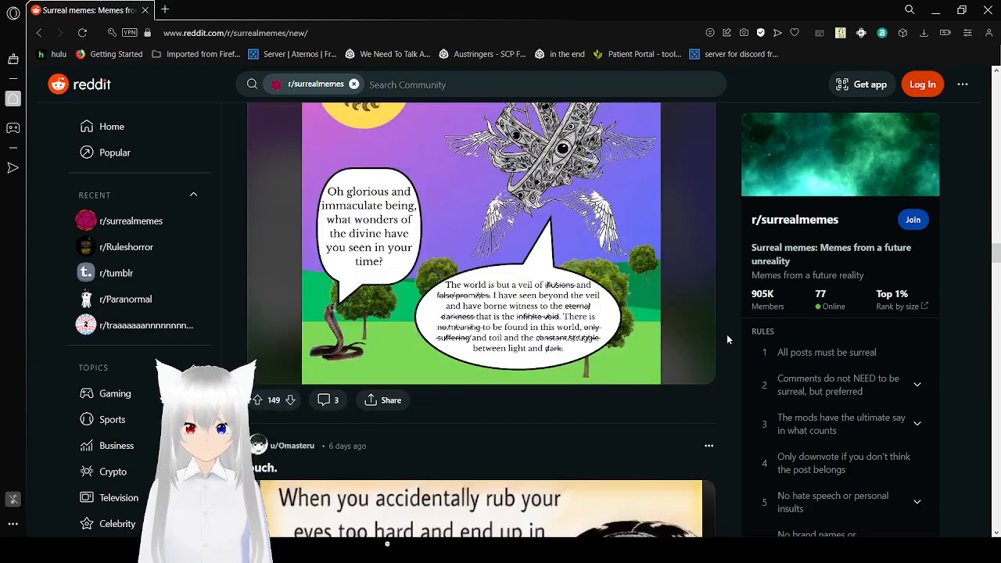
scroll("down", 3)
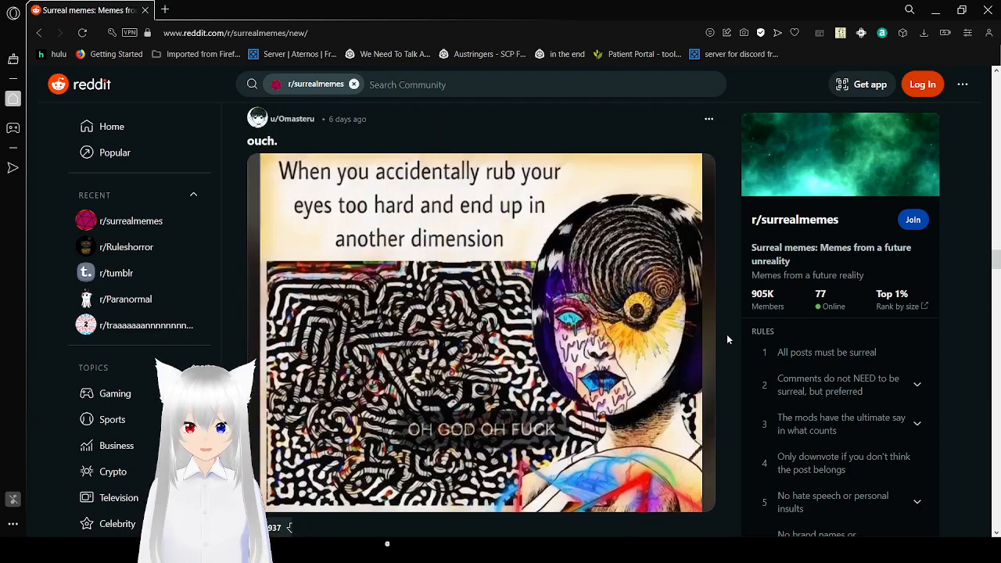
scroll("down", 3)
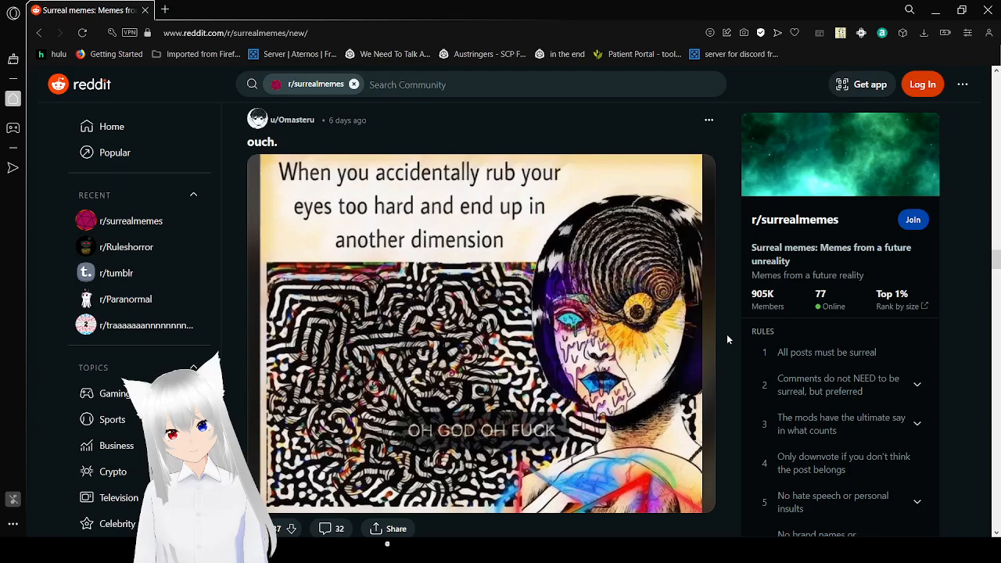
scroll("down", 3)
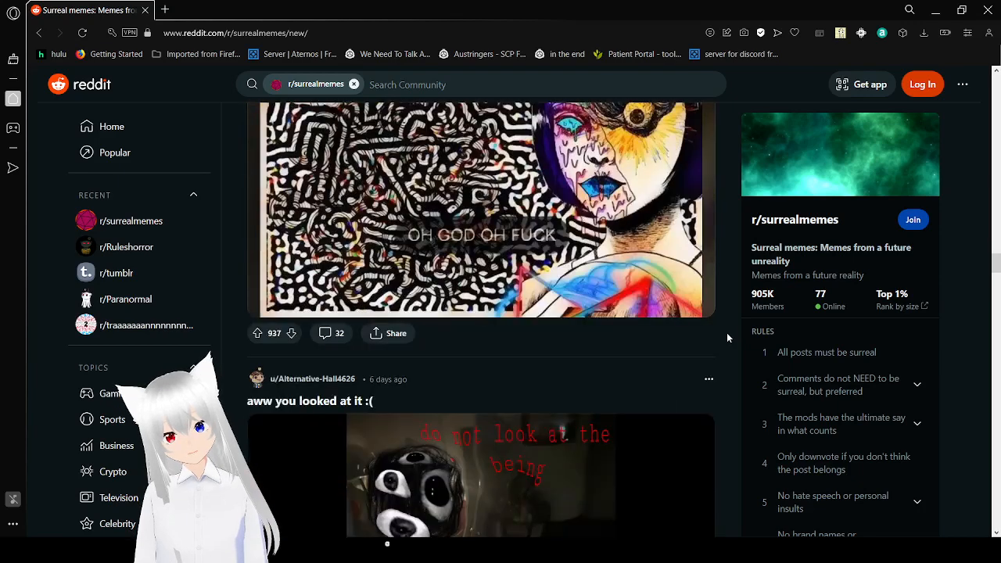
scroll("down", 3)
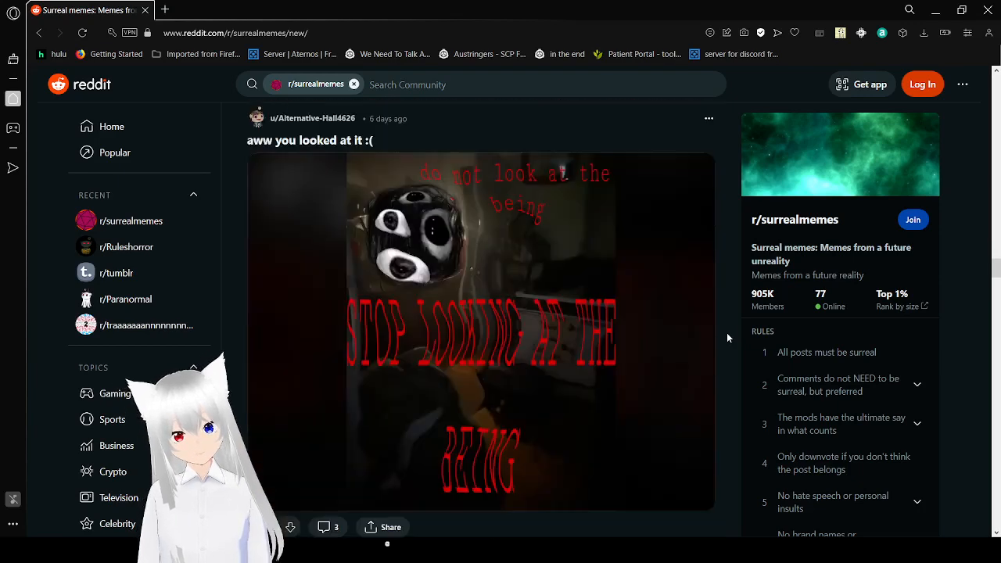
scroll("down", 3)
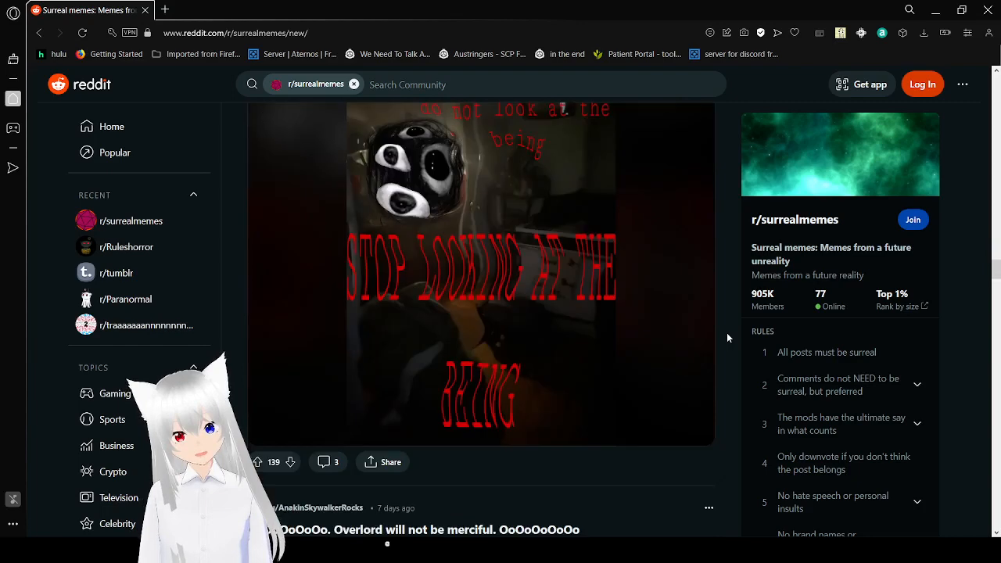
scroll("down", 3)
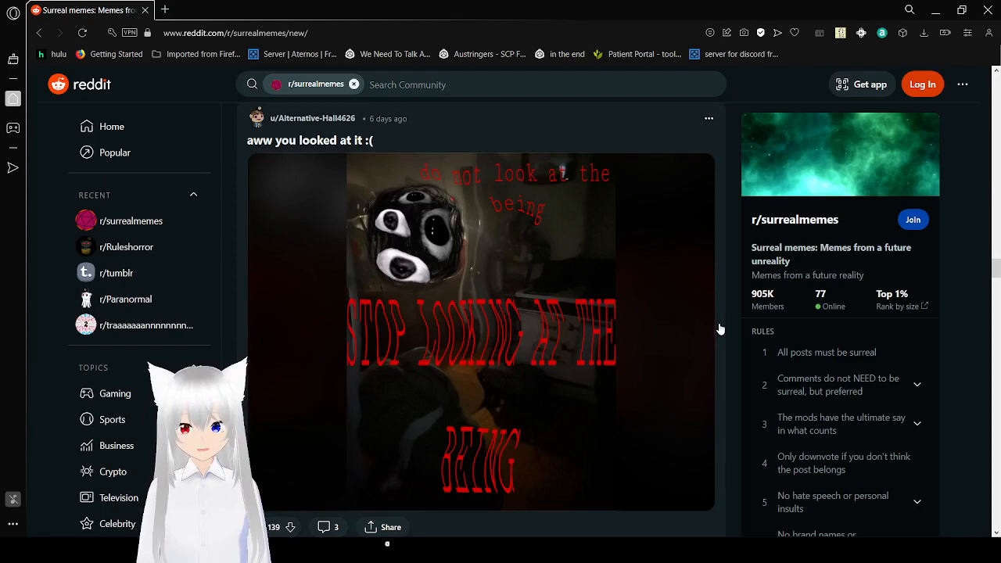
scroll("down", 3)
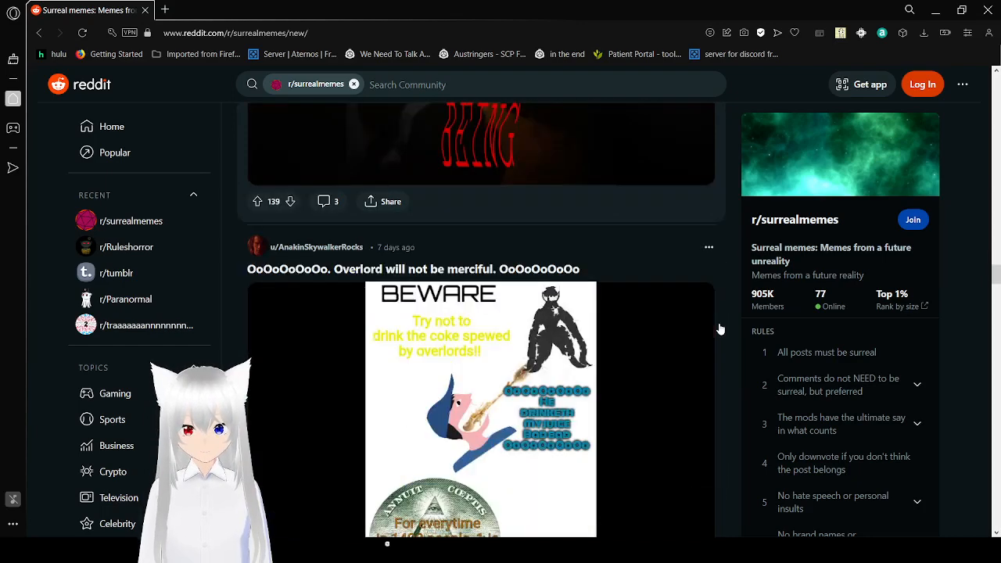
scroll("down", 3)
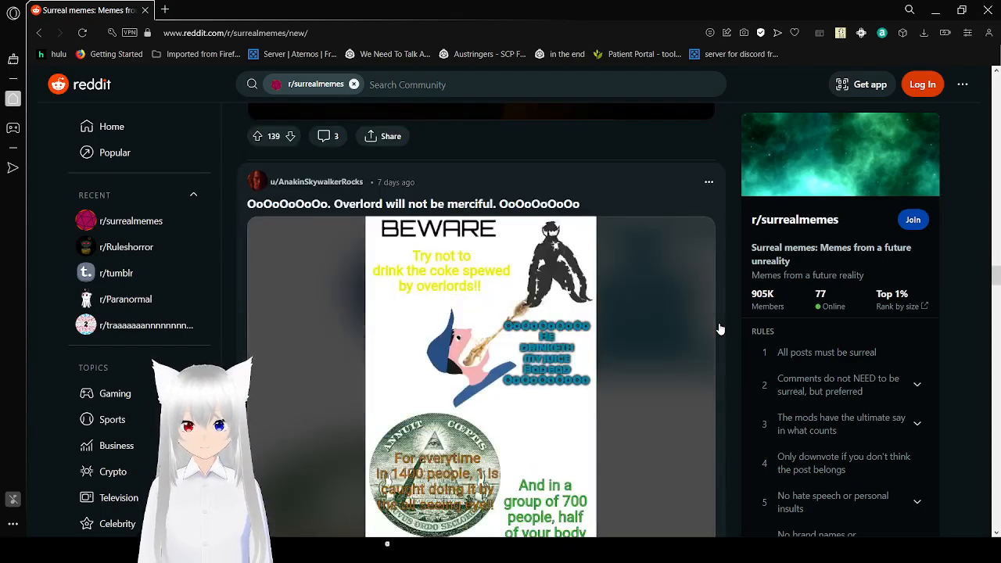
scroll("down", 3)
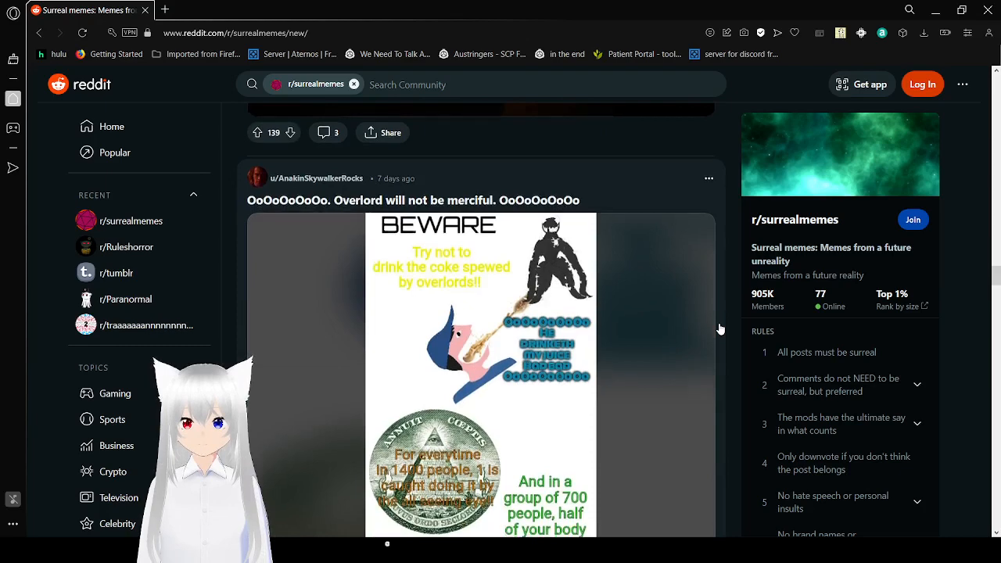
scroll("down", 3)
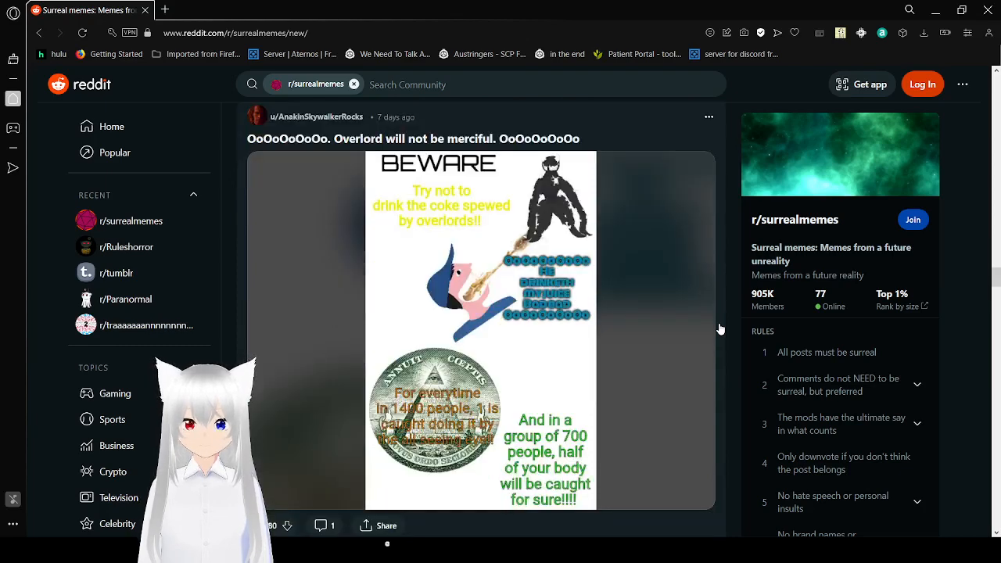
scroll("down", 3)
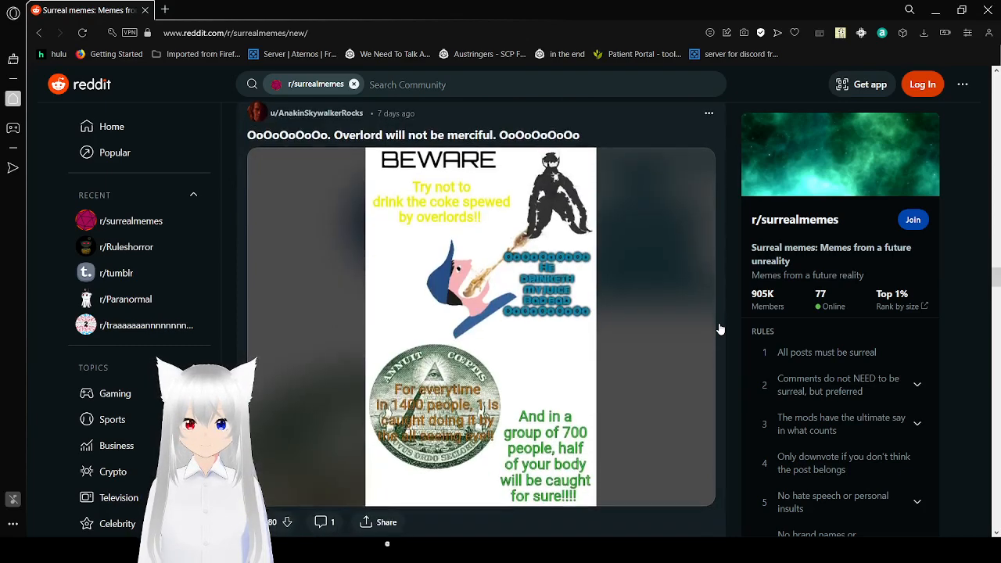
scroll("down", 3)
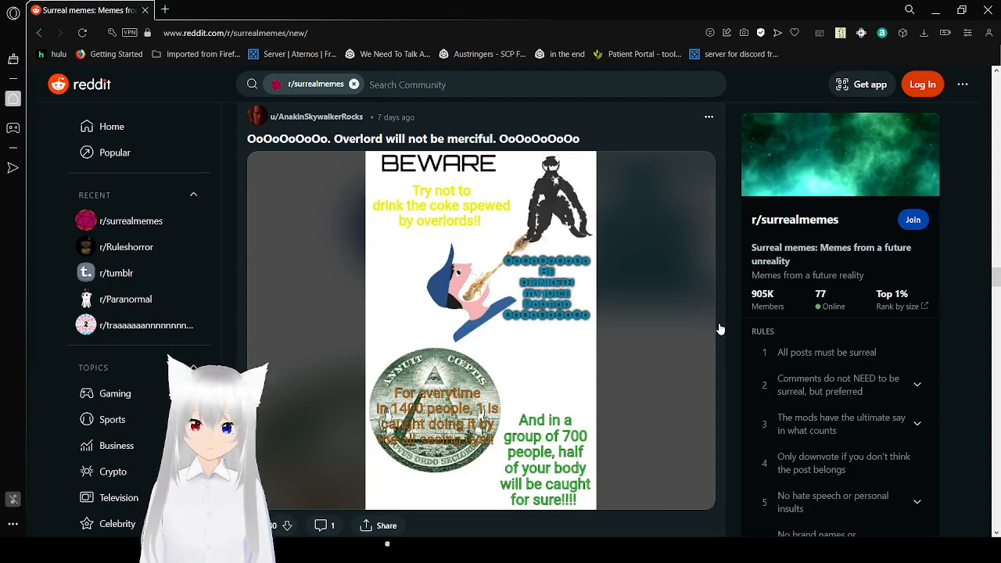
scroll("down", 3)
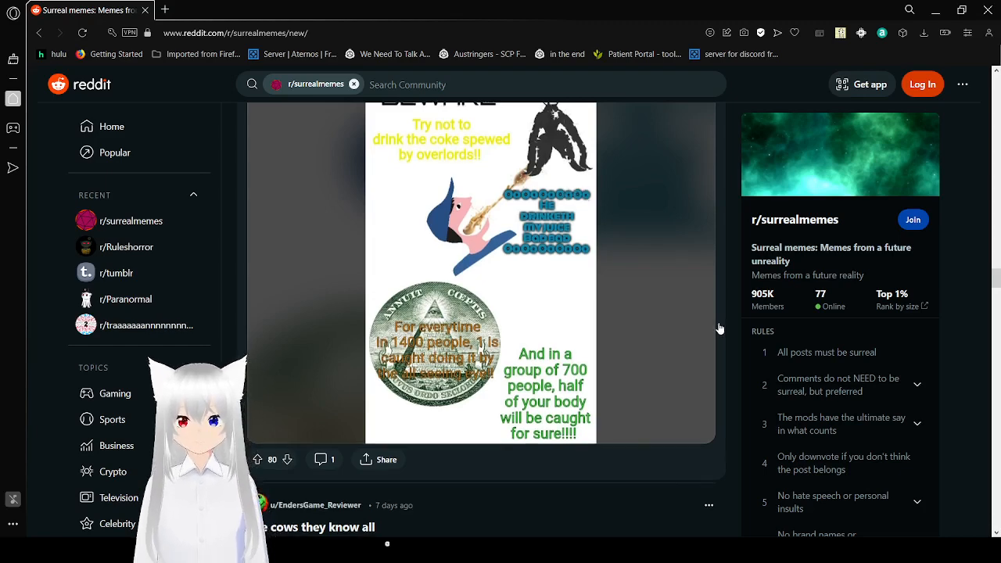
scroll("down", 3)
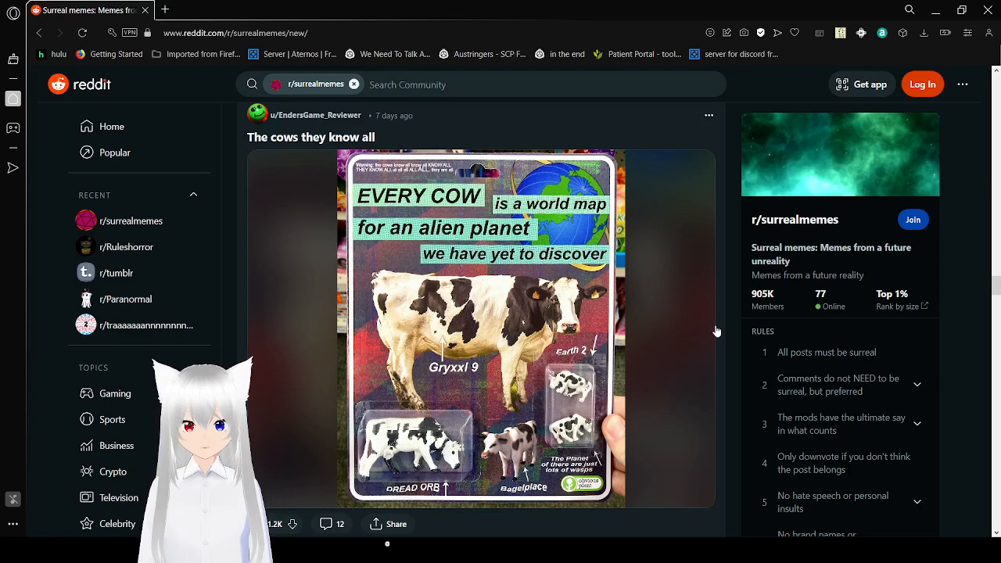
scroll("down", 3)
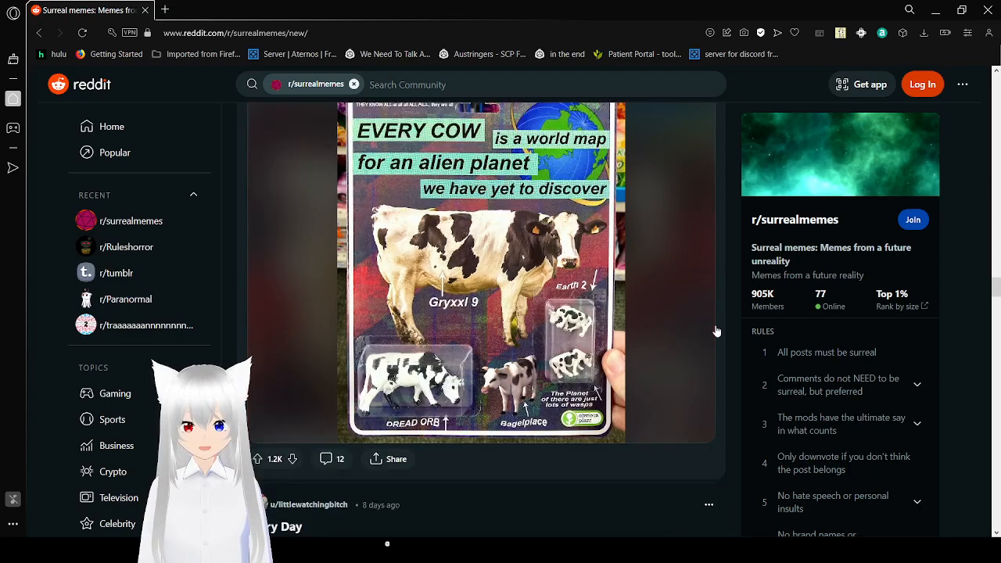
scroll("down", 3)
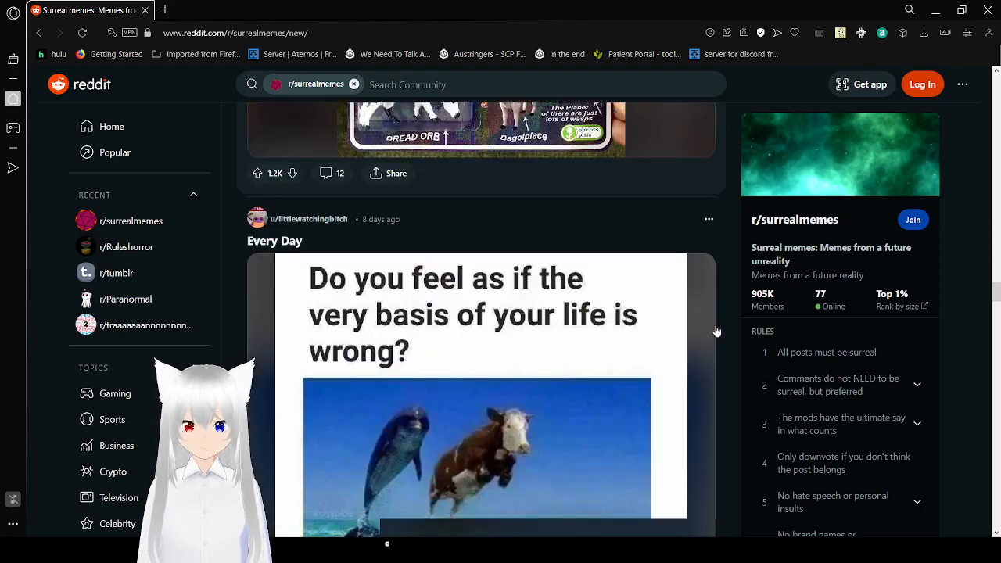
scroll("down", 3)
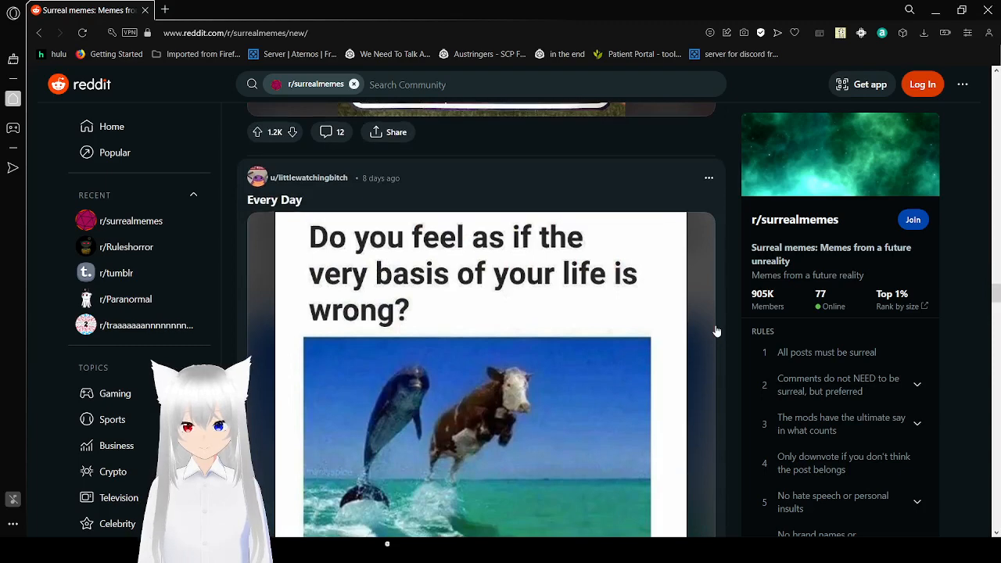
scroll("down", 3)
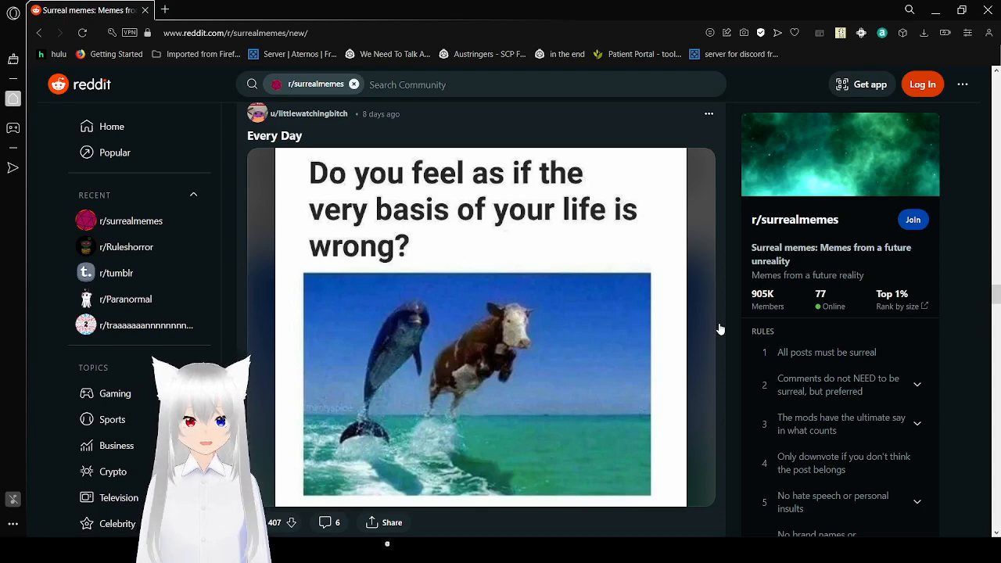
scroll("down", 3)
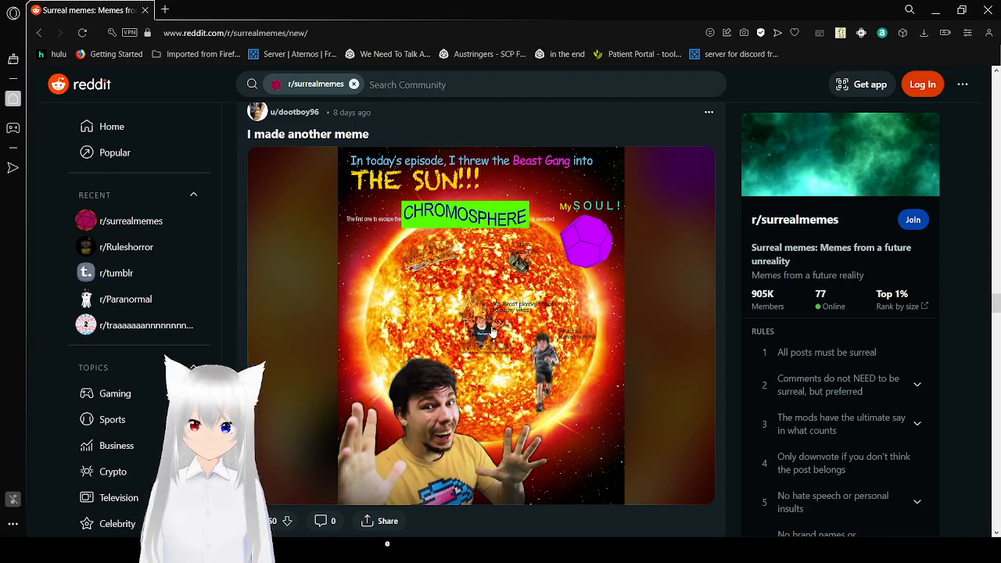
scroll("down", 3)
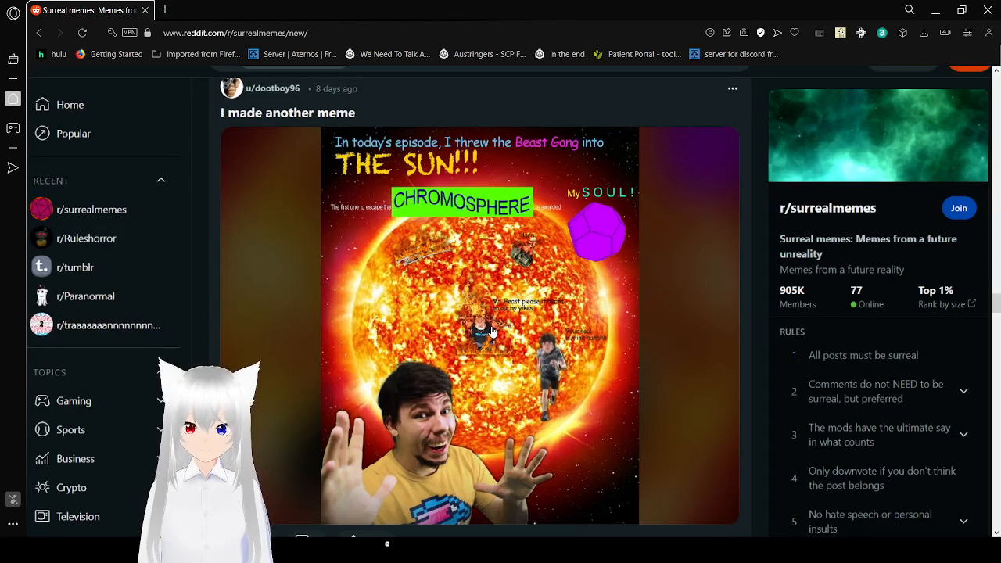
scroll("down", 3)
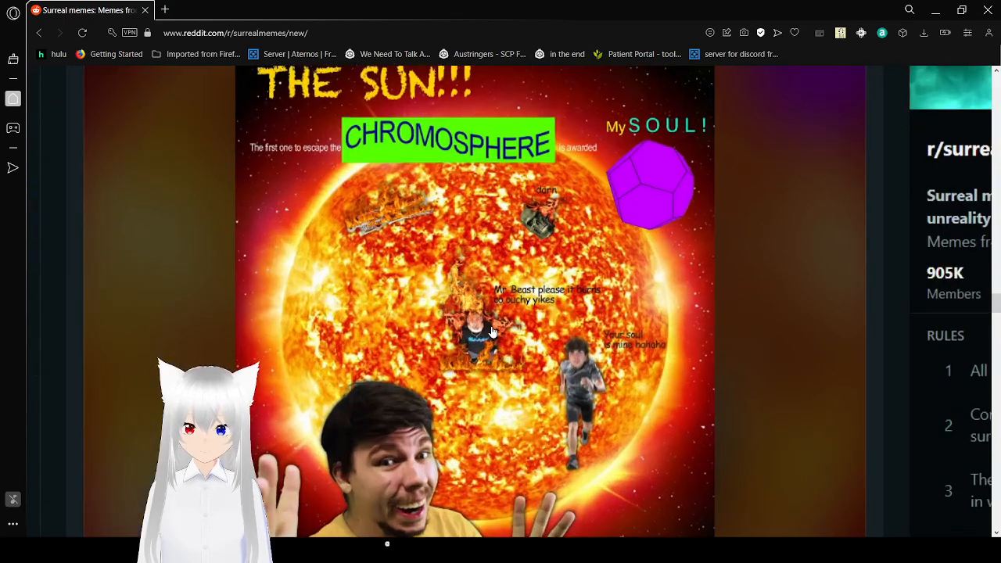
scroll("down", 3)
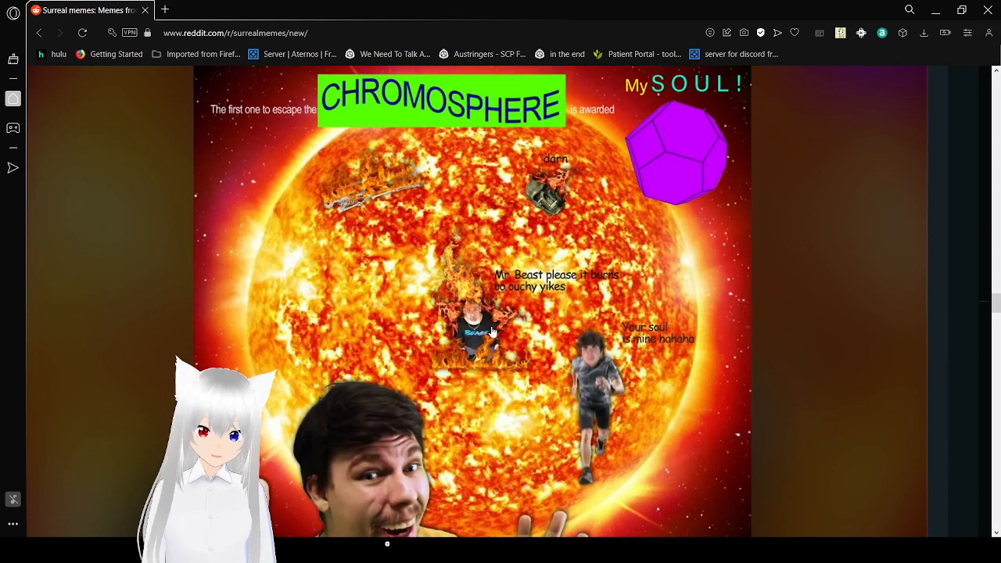
scroll("down", 3)
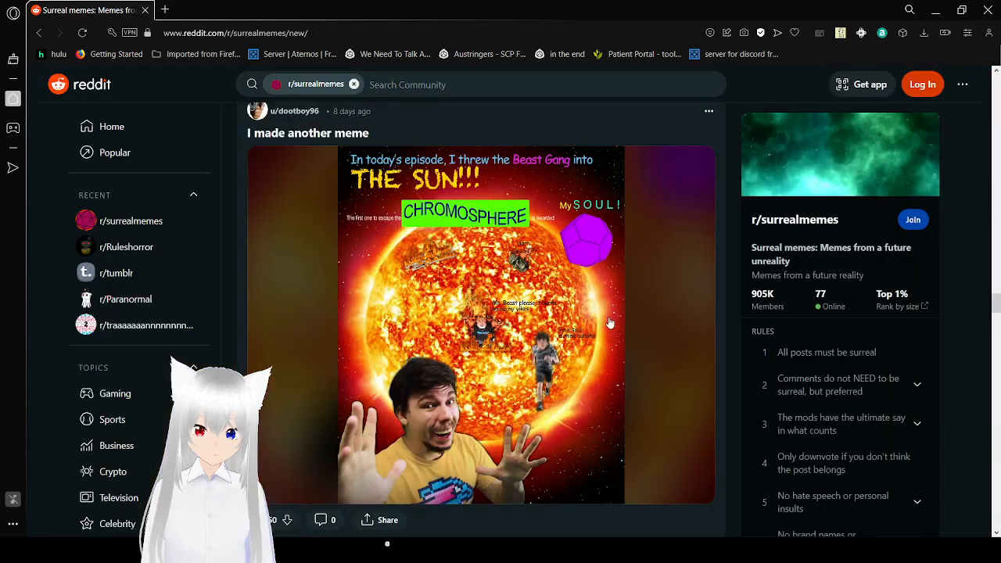
mouse_move(735, 281)
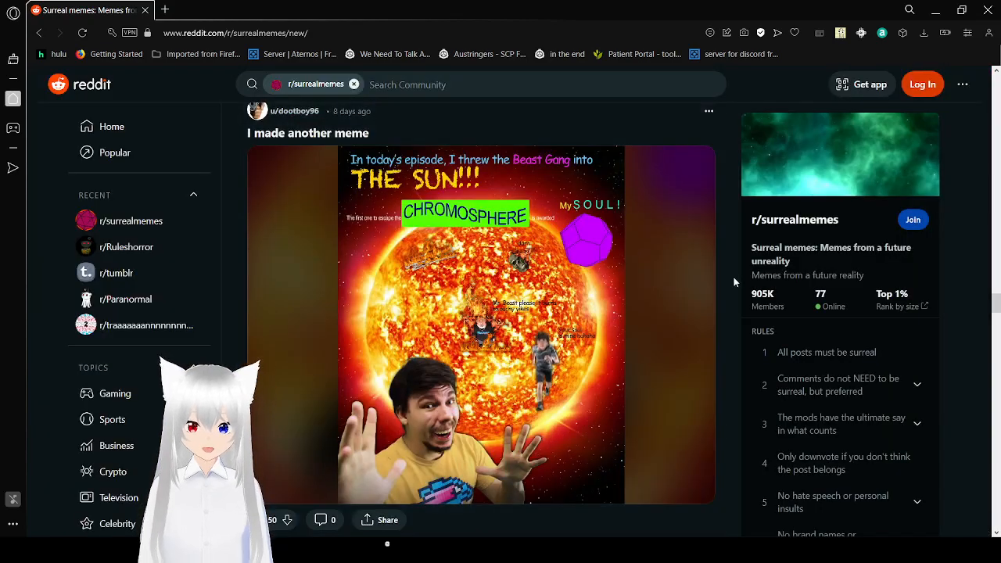
scroll("down", 3)
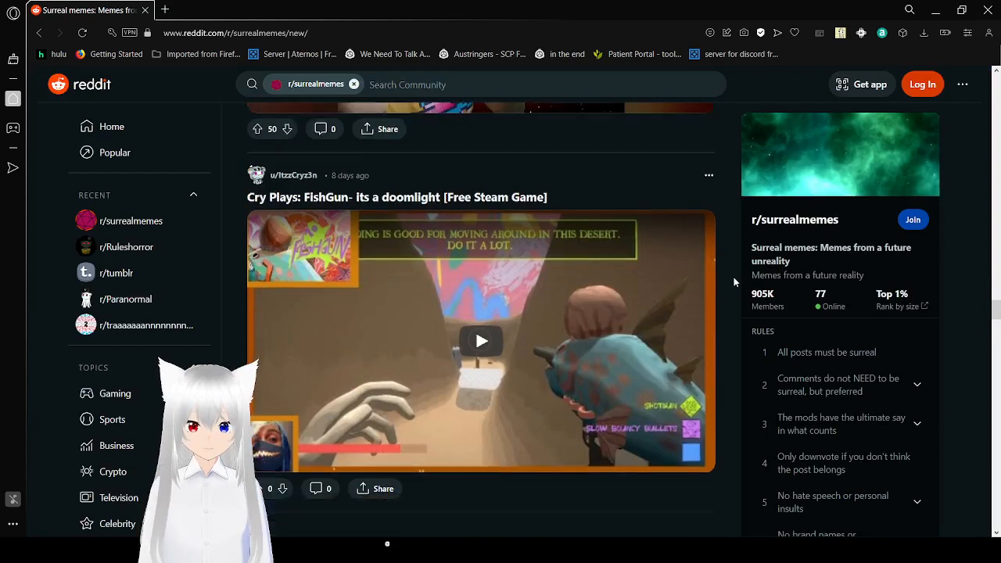
scroll("down", 3)
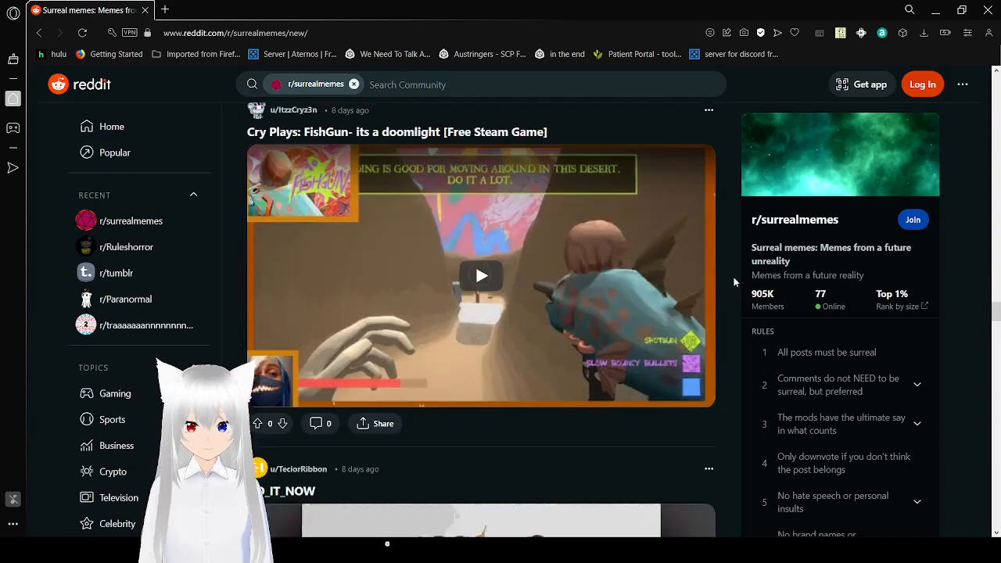
scroll("down", 3)
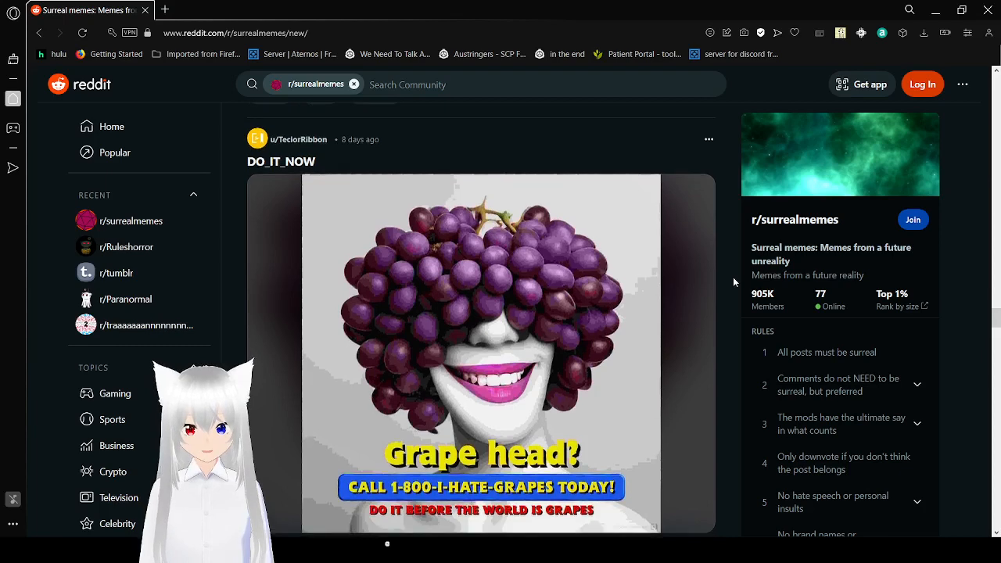
scroll("down", 3)
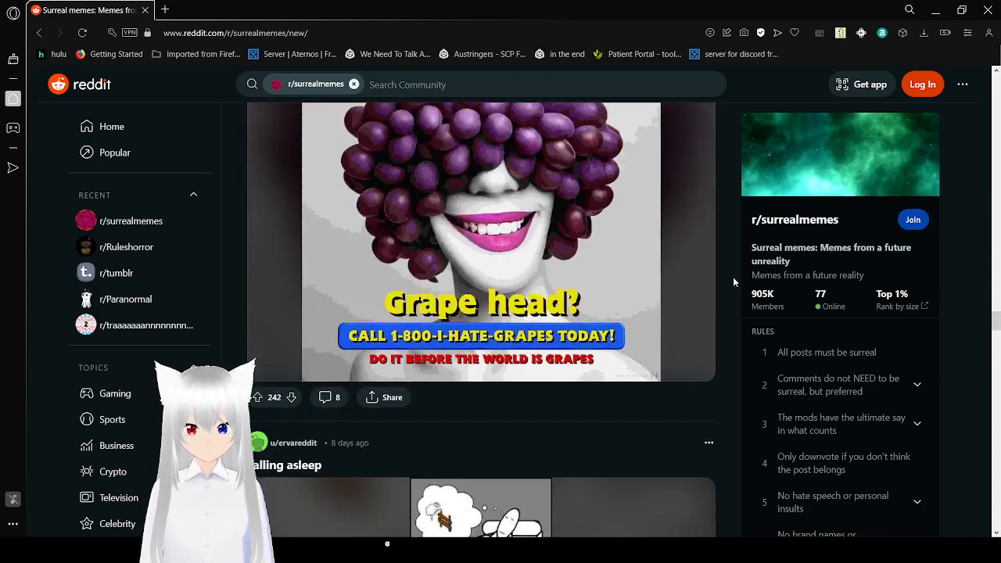
scroll("down", 3)
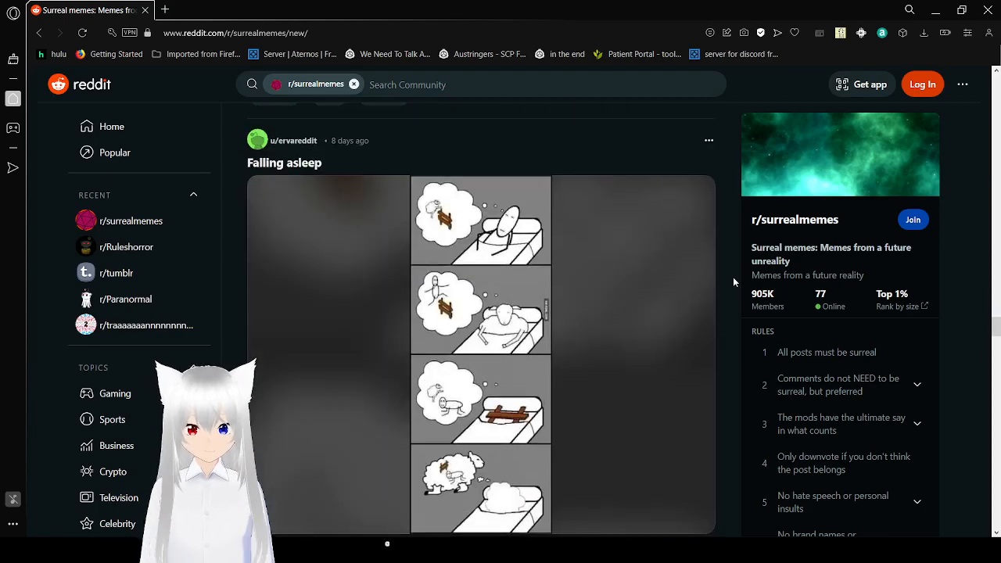
scroll("down", 3)
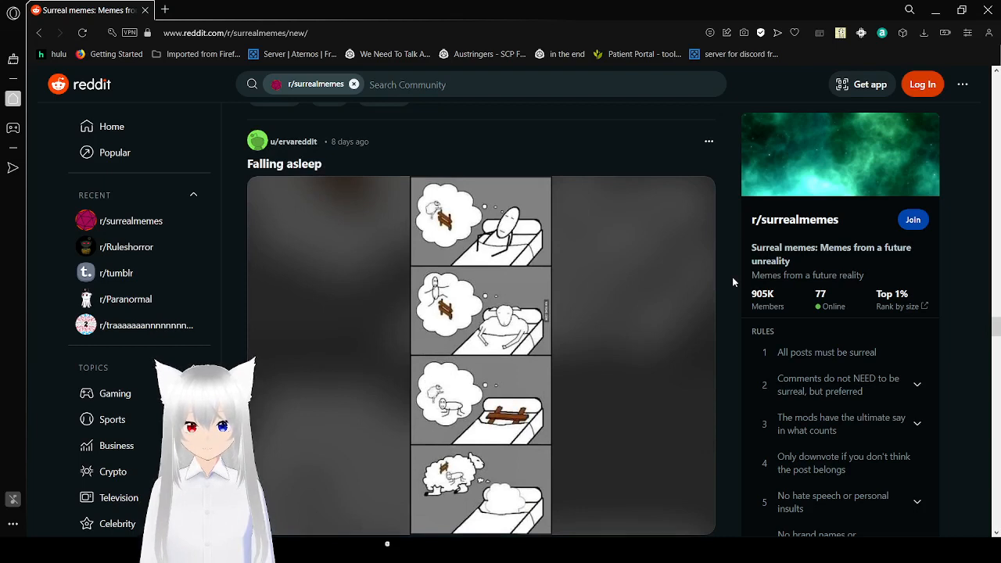
scroll("down", 3)
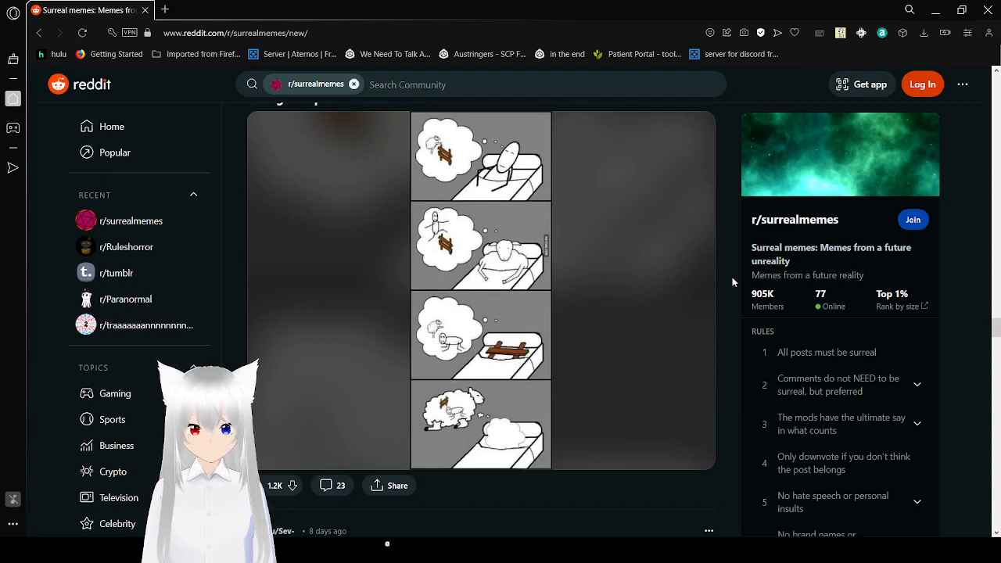
scroll("up", 3)
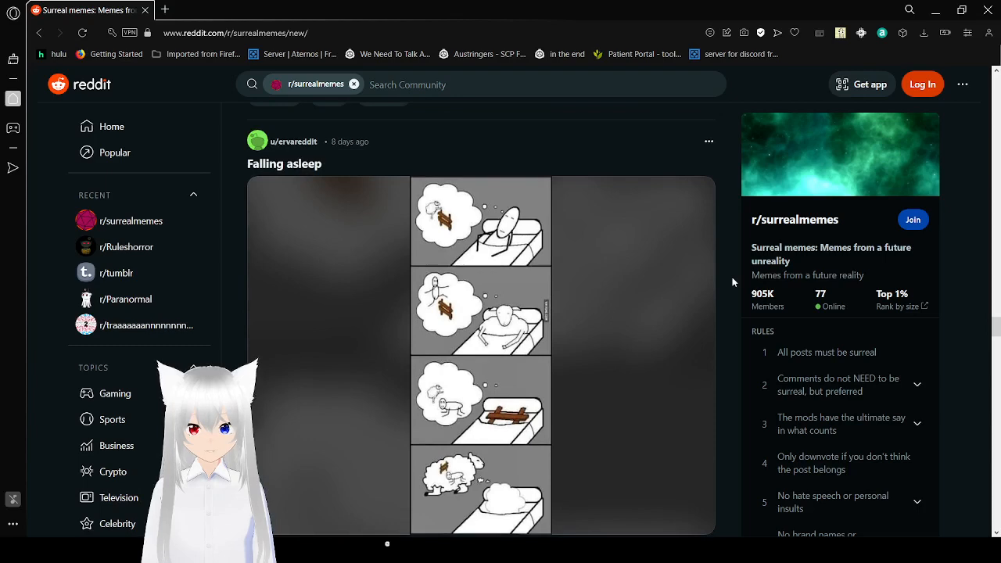
scroll("down", 3)
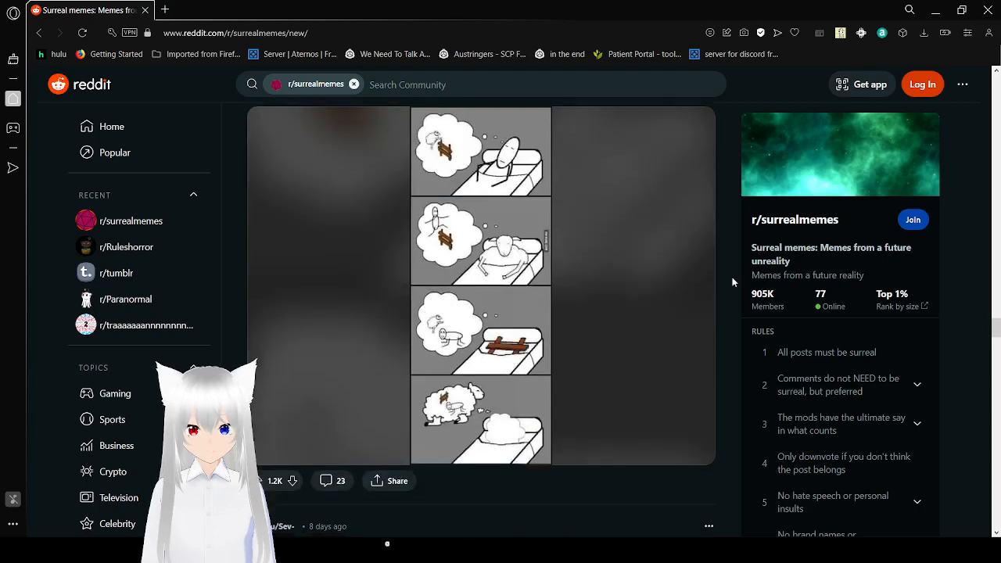
scroll("down", 3)
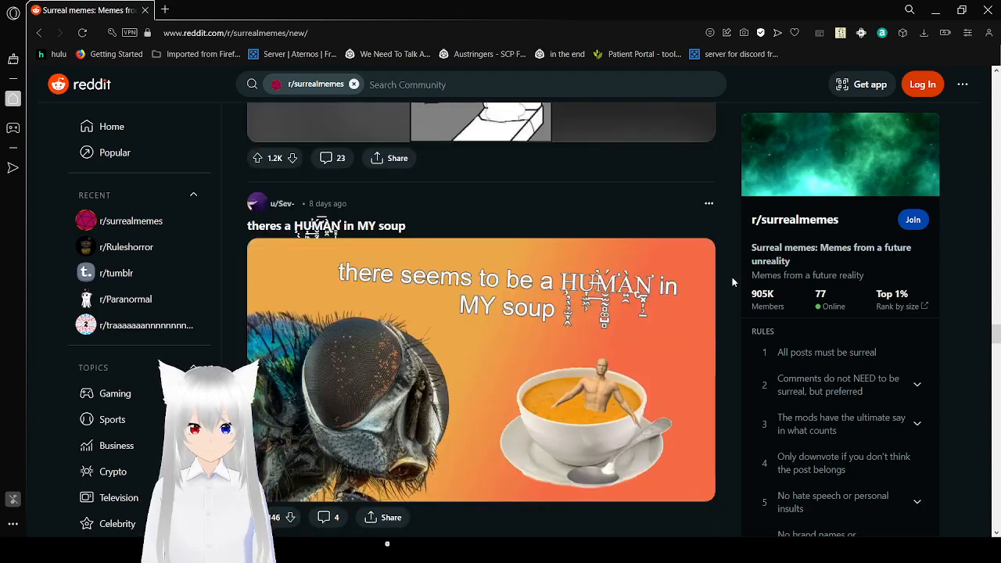
scroll("down", 3)
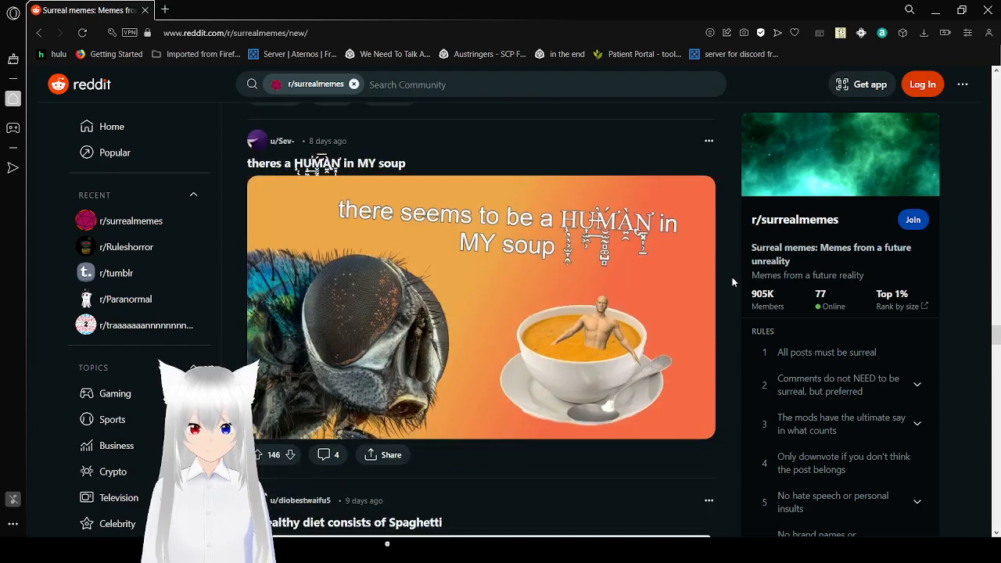
scroll("down", 3)
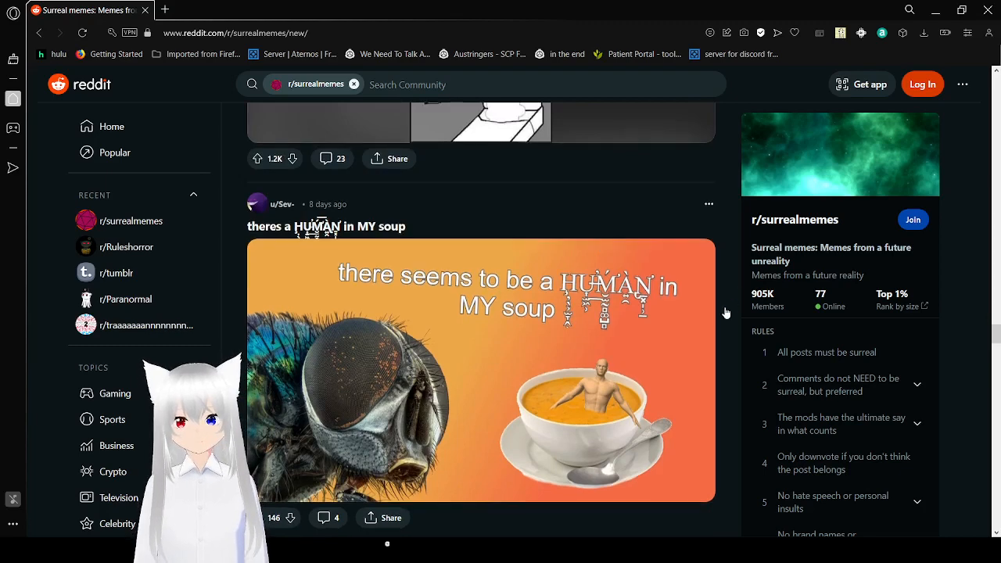
scroll("down", 3)
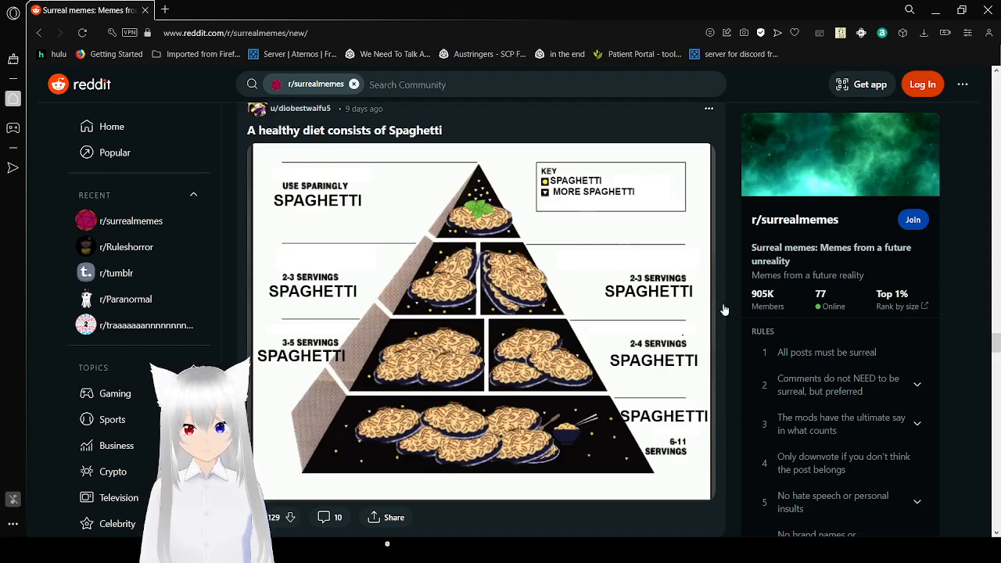
mouse_move(735, 311)
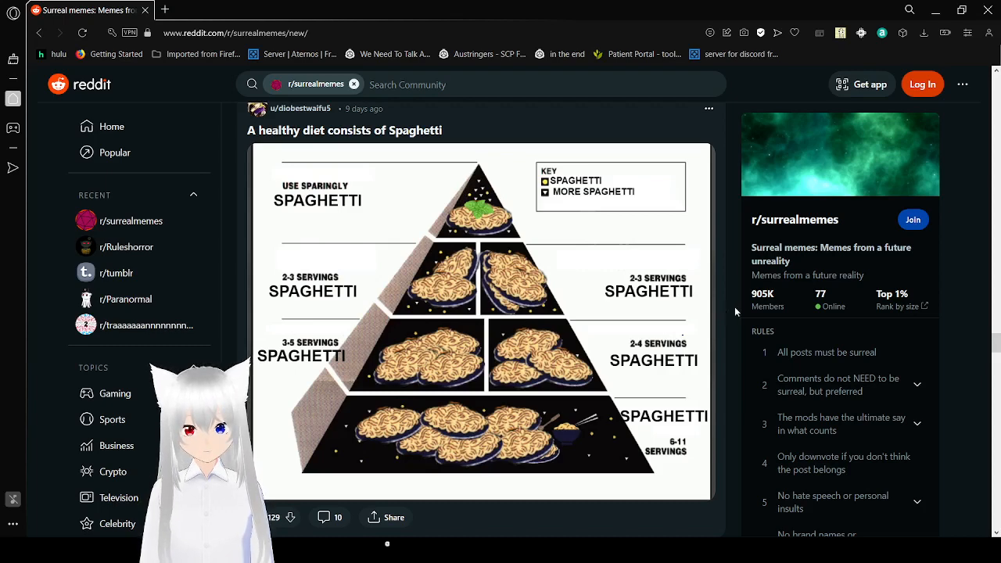
scroll("down", 3)
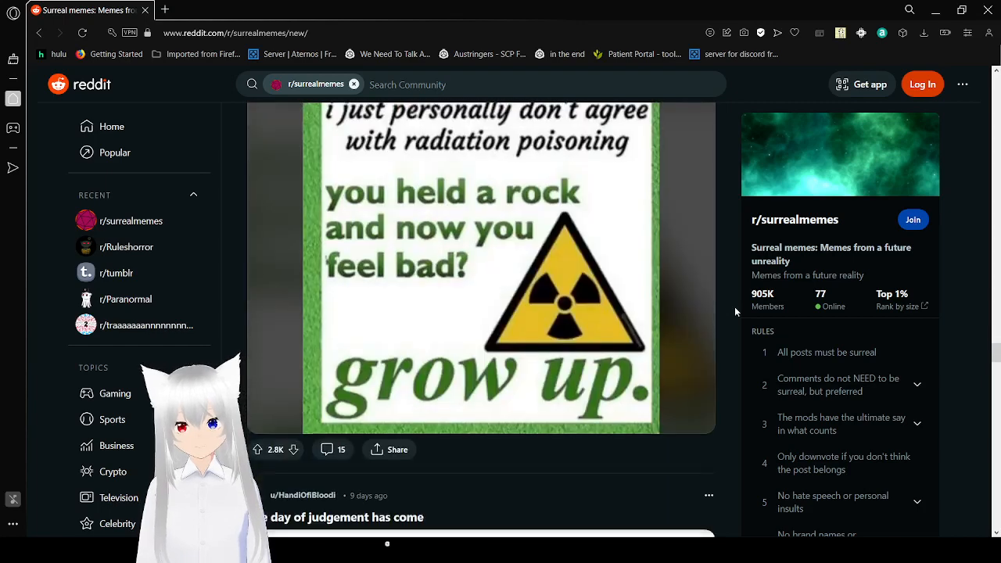
scroll("down", 3)
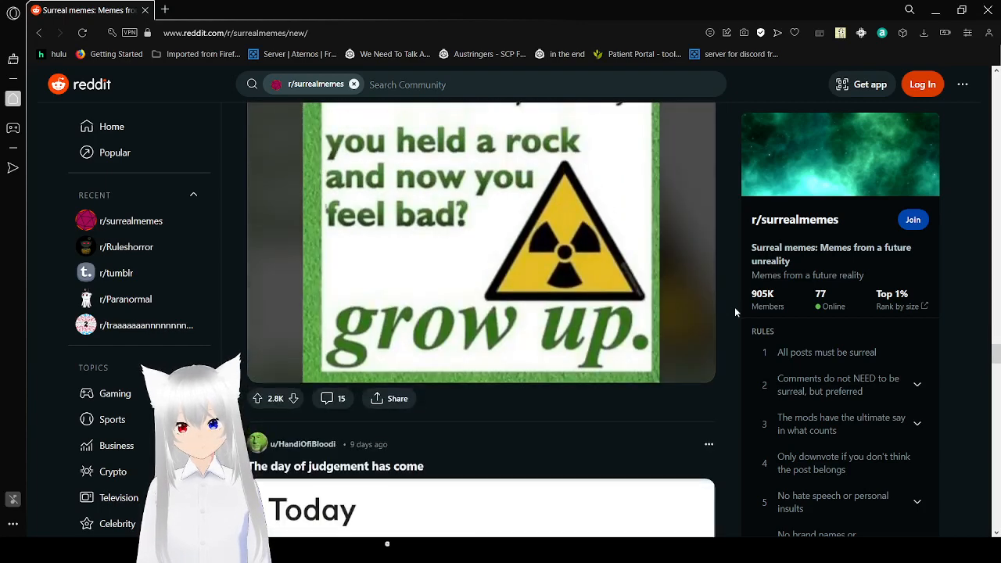
scroll("down", 3)
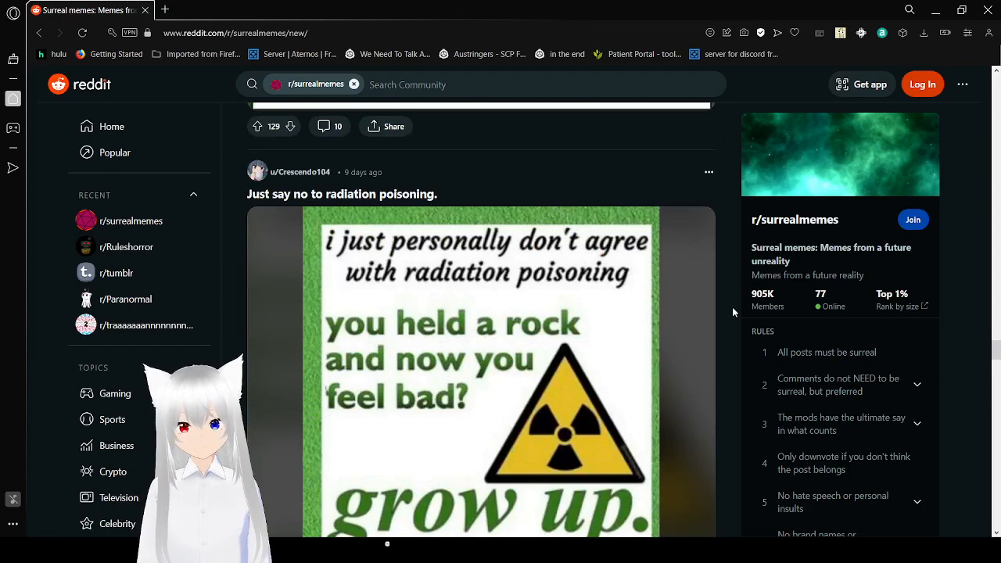
scroll("down", 3)
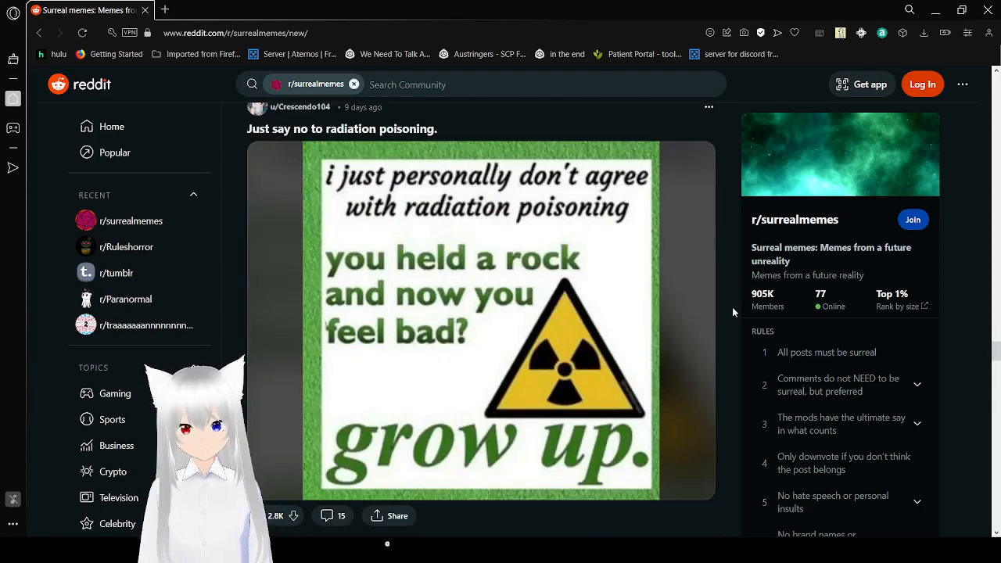